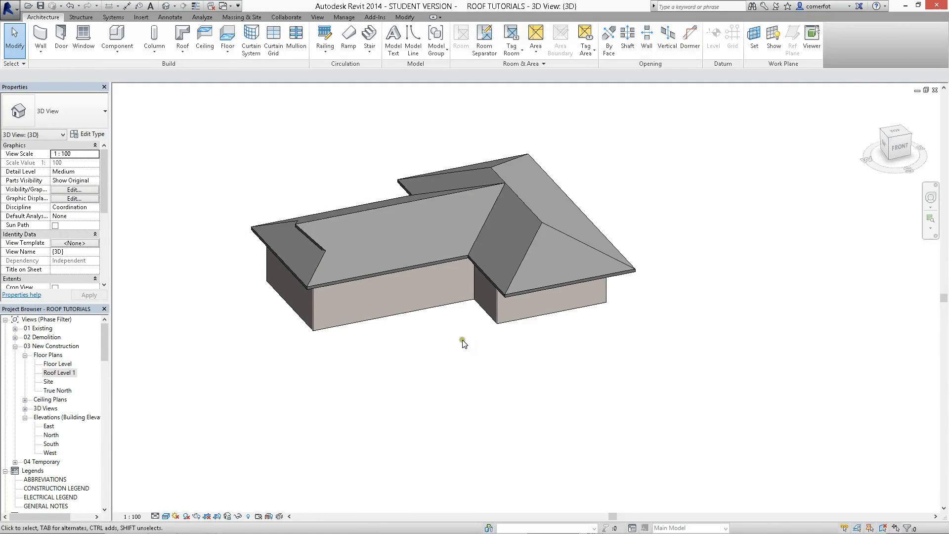
Clear earlier selections and pick the L-shaped Basic Roof in the 3D view
{"action": "left_click", "coordinate": [518, 268]}
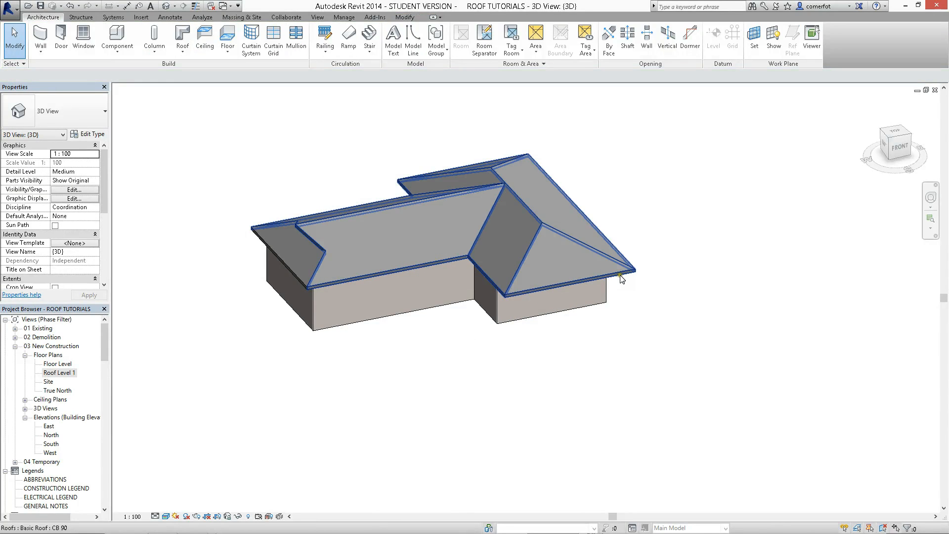
{"action": "mouse_move", "coordinate": [622, 278]}
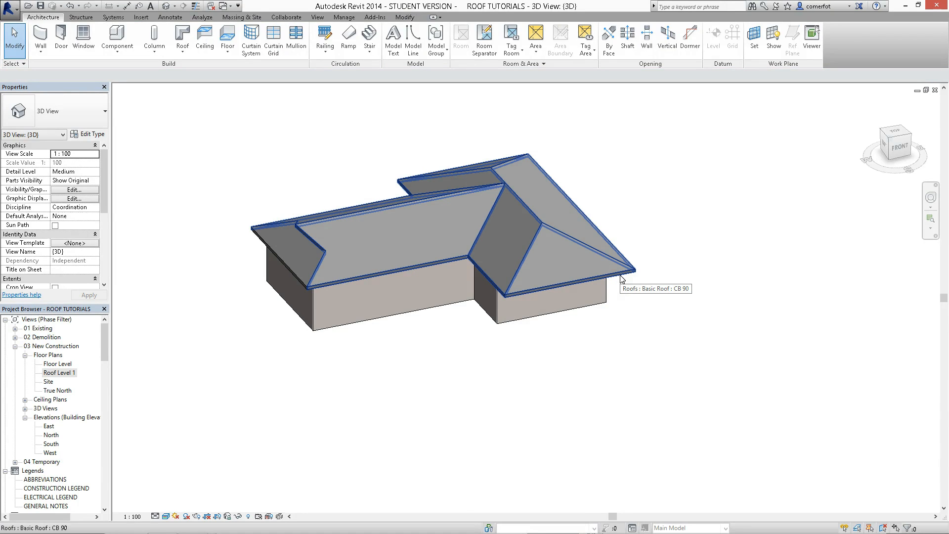
{"action": "mouse_move", "coordinate": [342, 288]}
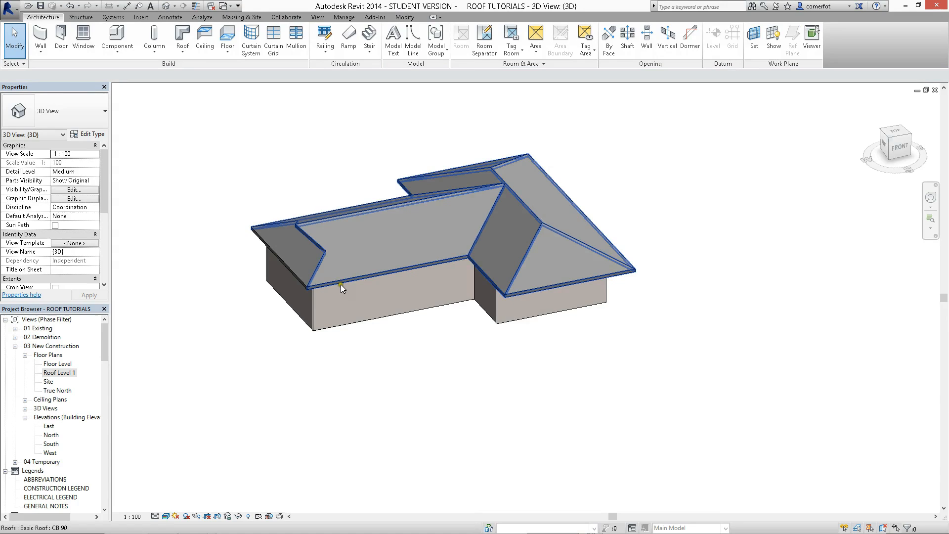
{"action": "left_click", "coordinate": [319, 302]}
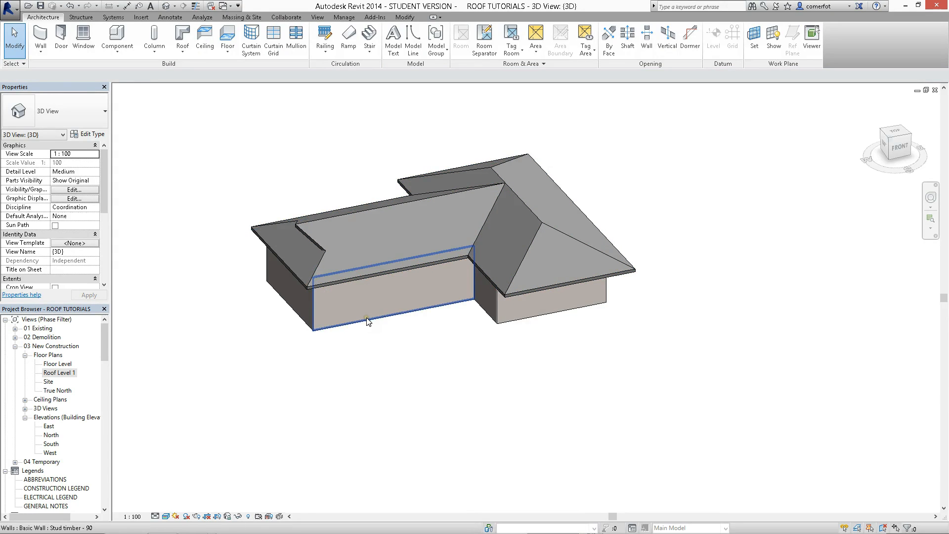
{"action": "mouse_move", "coordinate": [367, 321]}
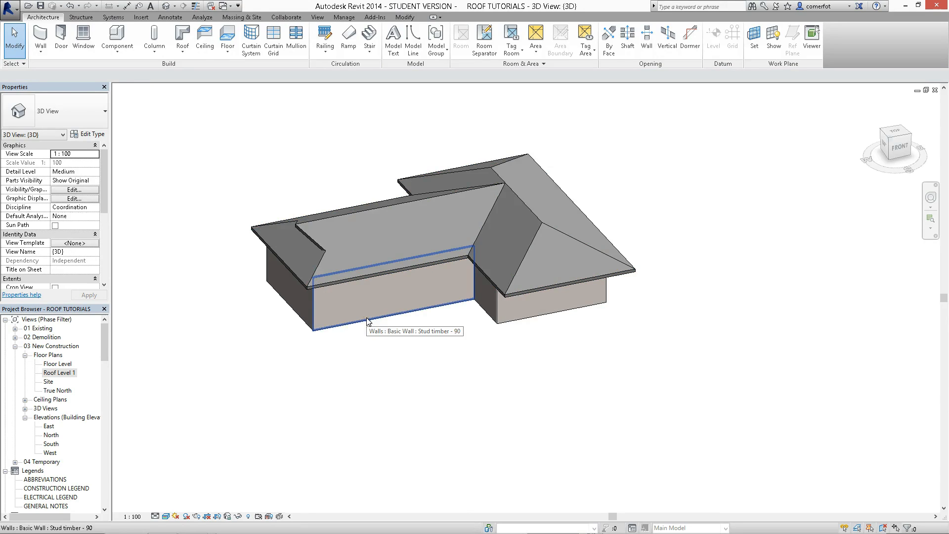
{"action": "left_click", "coordinate": [345, 278]}
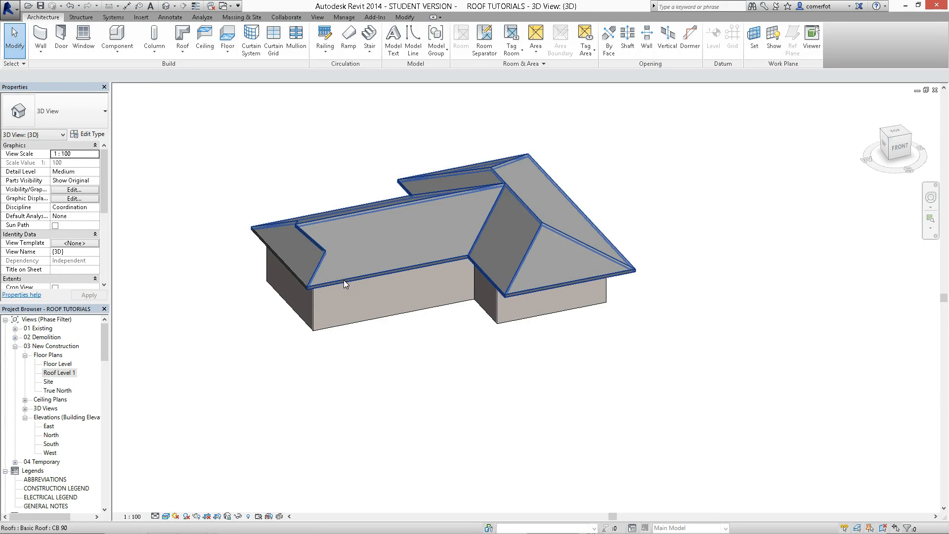
{"action": "left_click", "coordinate": [360, 305]}
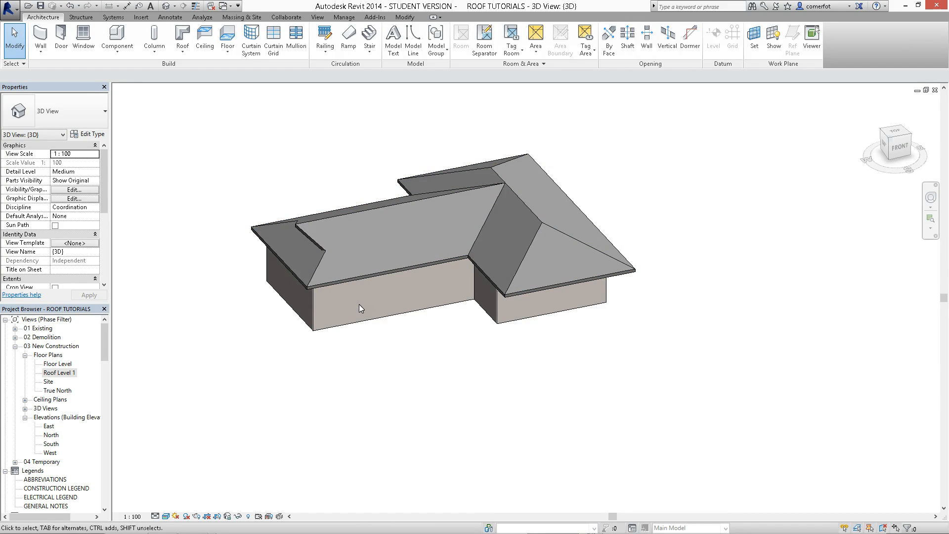
{"action": "mouse_move", "coordinate": [374, 286]}
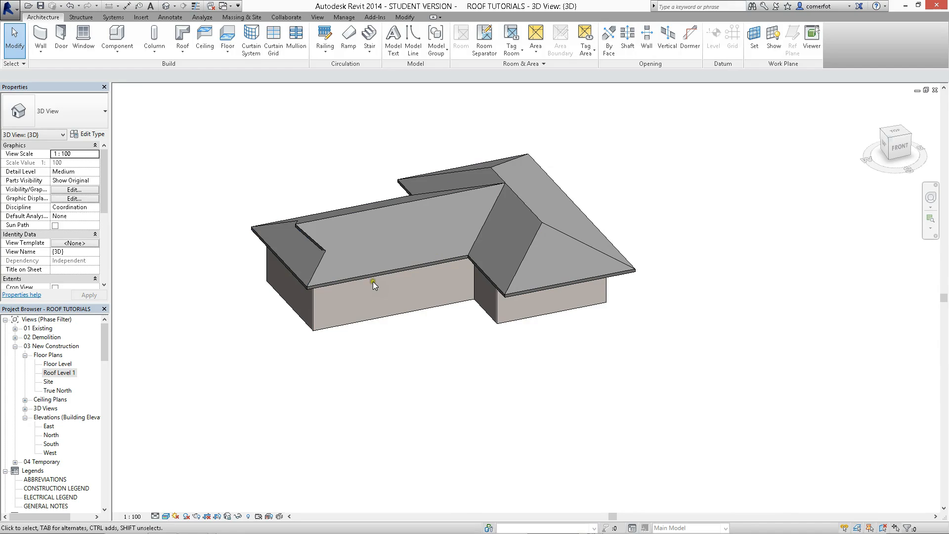
{"action": "mouse_move", "coordinate": [374, 259]}
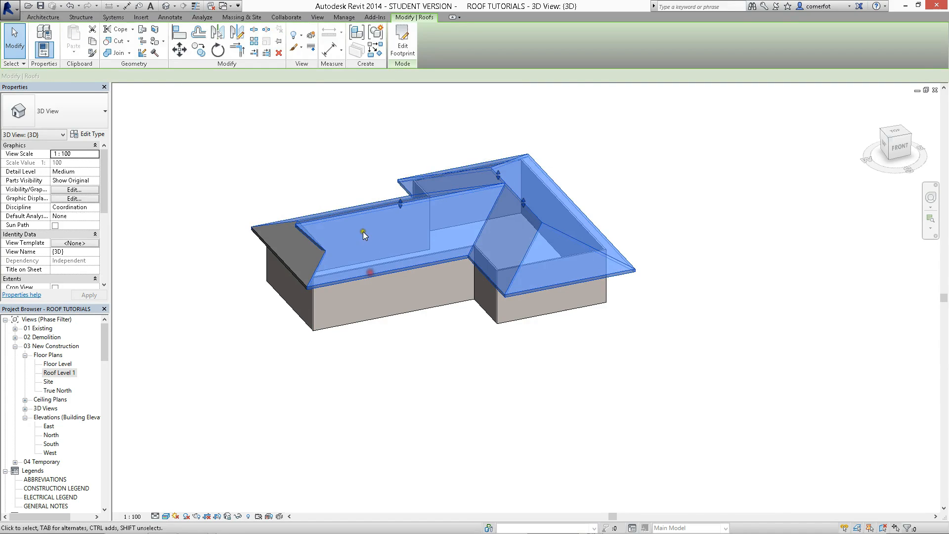
{"action": "left_click", "coordinate": [454, 254]}
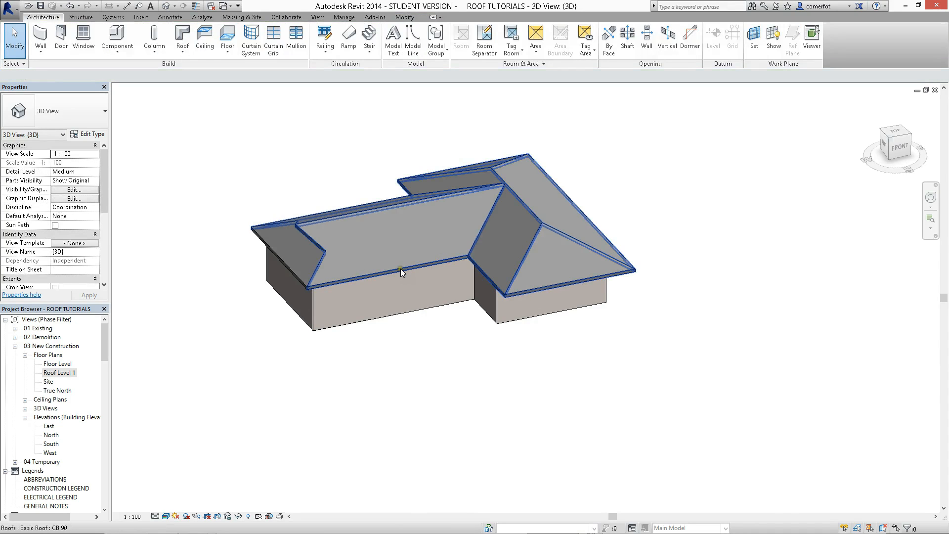
{"action": "left_click", "coordinate": [447, 346]}
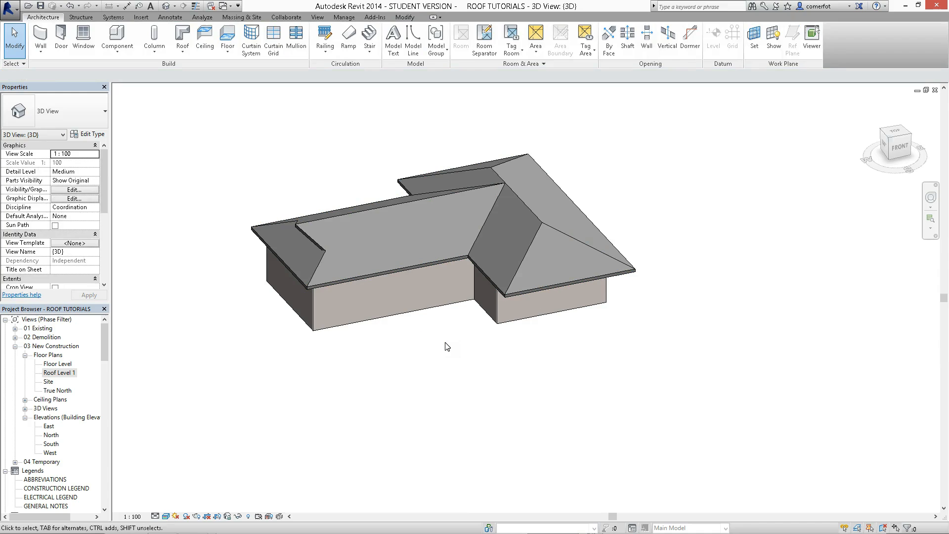
{"action": "left_click", "coordinate": [394, 267]}
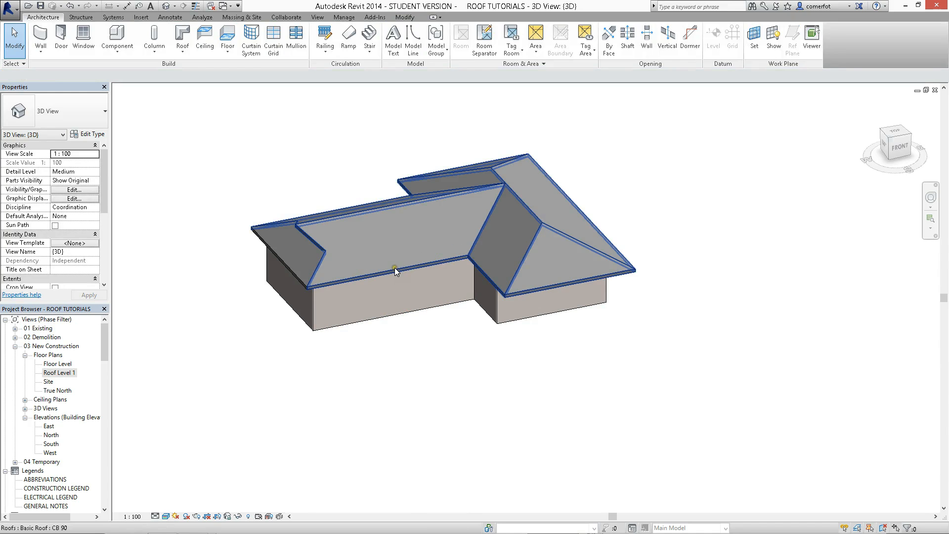
{"action": "left_click", "coordinate": [394, 254]}
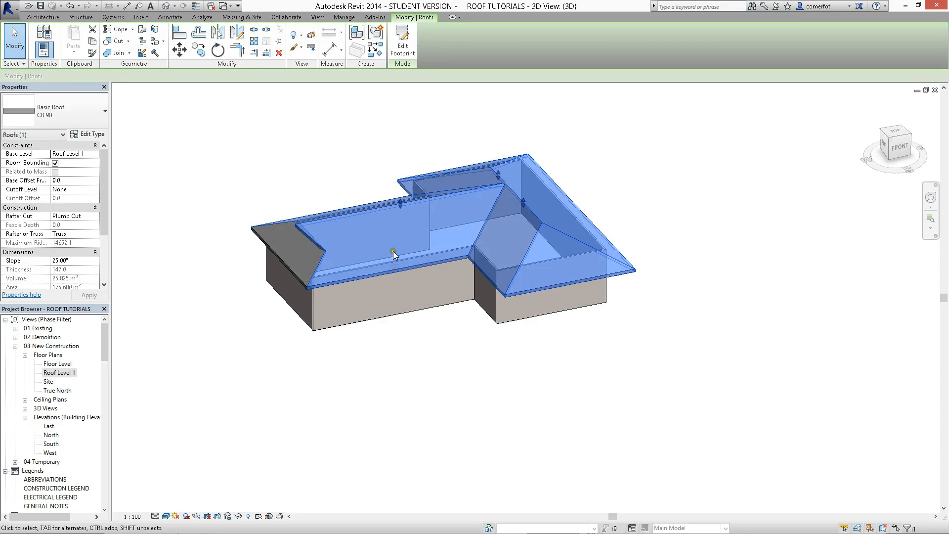
{"action": "mouse_move", "coordinate": [390, 124]}
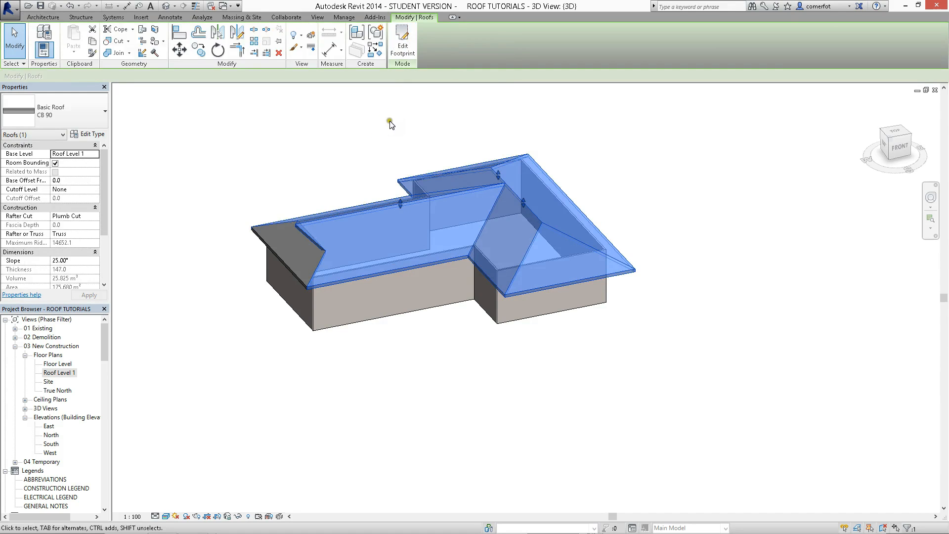
In Edit Footprint, give the front eave boundary line an 1800 overhang and verify it
{"action": "left_click", "coordinate": [401, 39]}
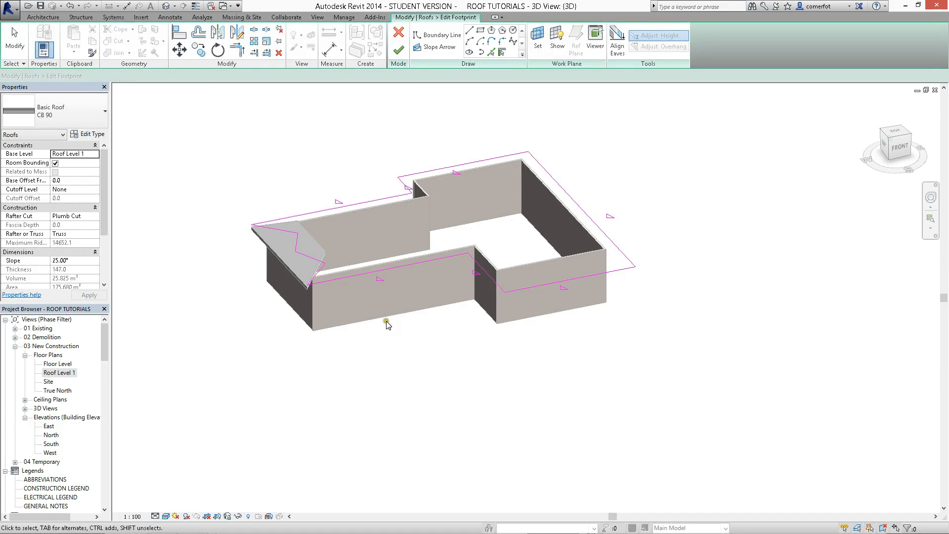
{"action": "left_click", "coordinate": [408, 271]}
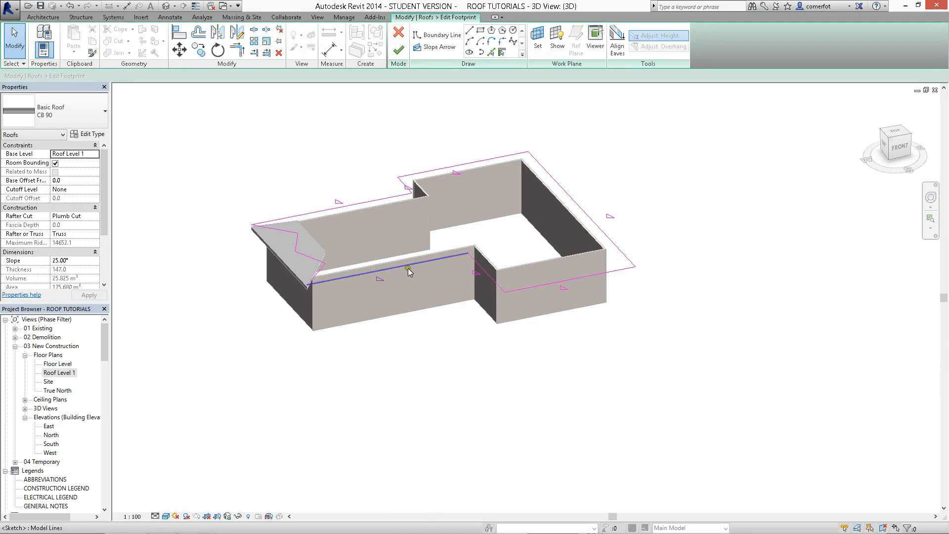
{"action": "mouse_move", "coordinate": [408, 271]}
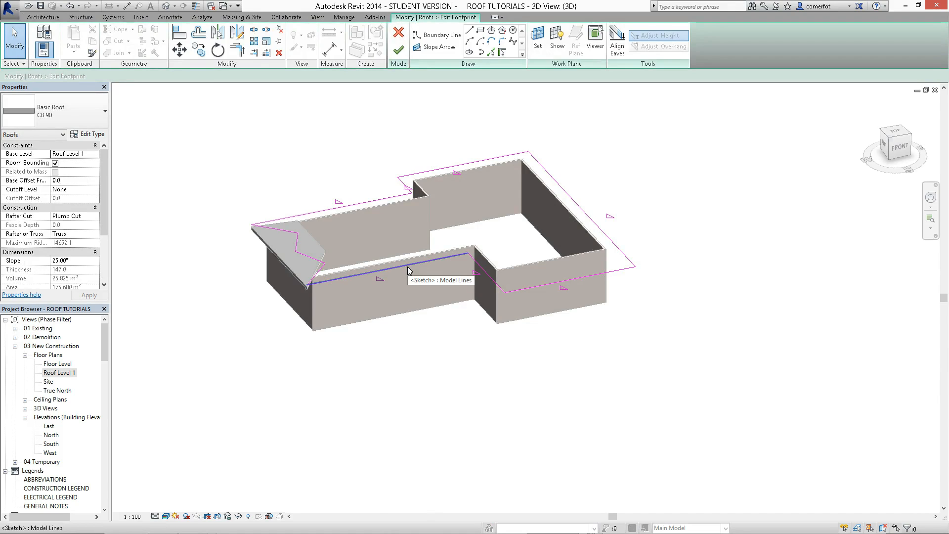
{"action": "mouse_move", "coordinate": [464, 261]}
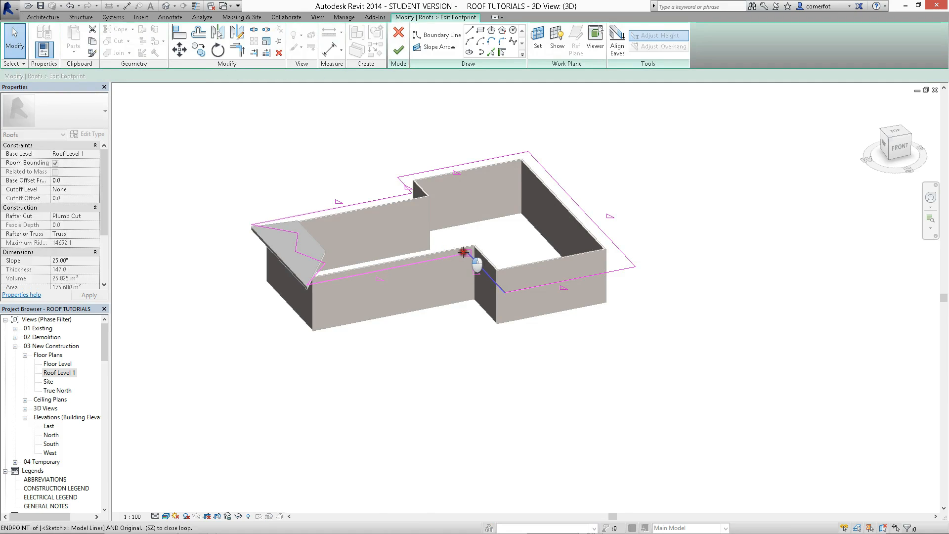
{"action": "left_click", "coordinate": [393, 272]}
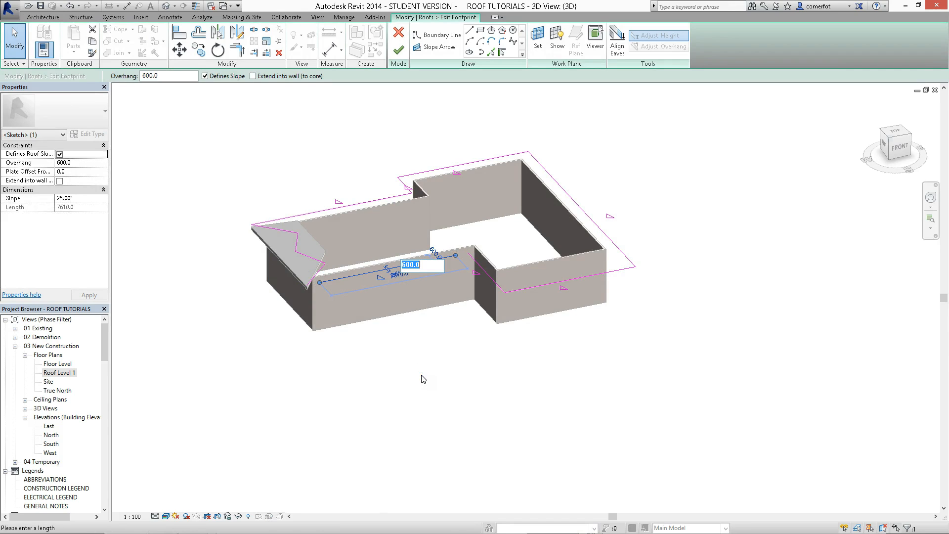
{"action": "type", "text": "180"}
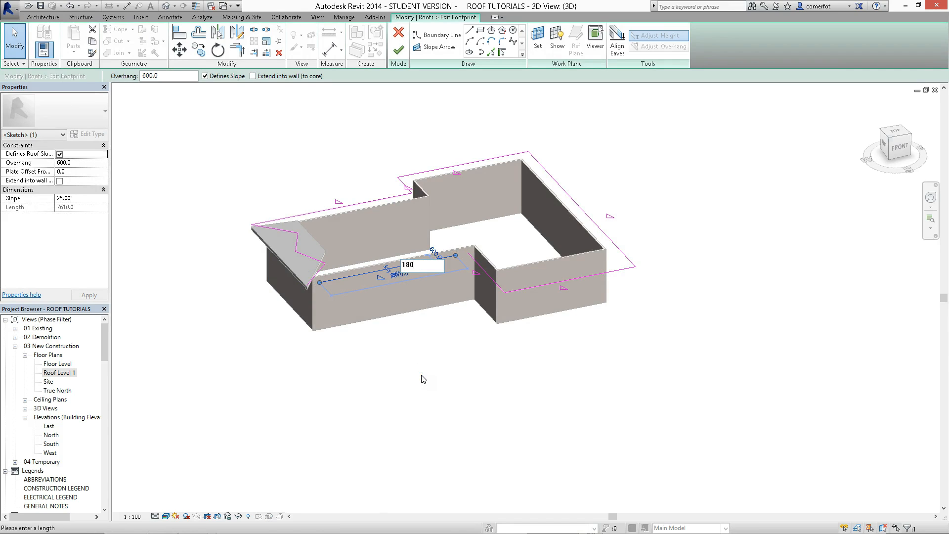
{"action": "key", "text": "Return"}
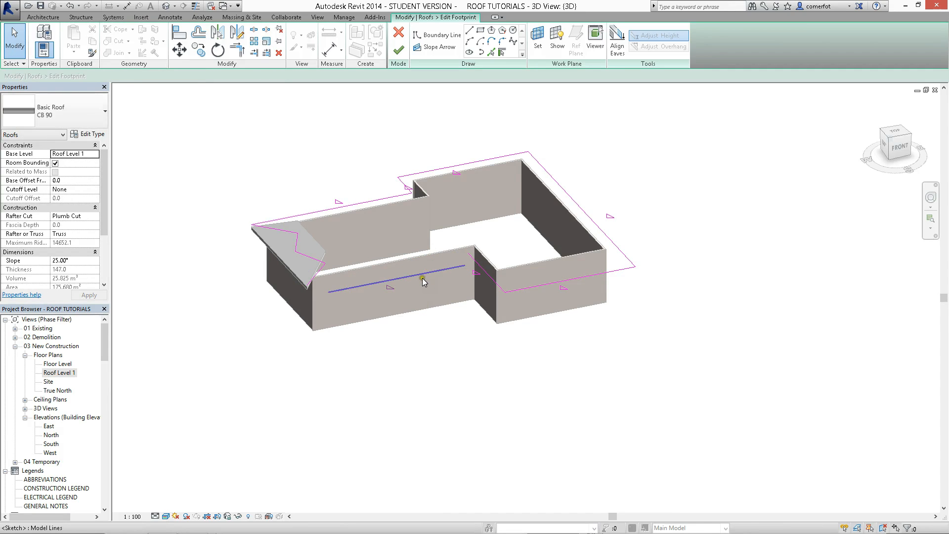
{"action": "left_click", "coordinate": [397, 273]}
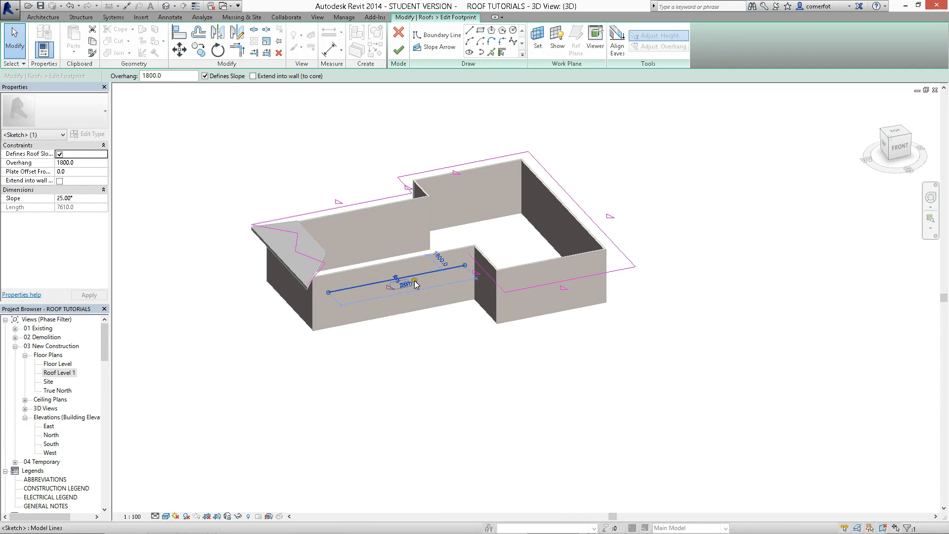
{"action": "left_click", "coordinate": [393, 357]}
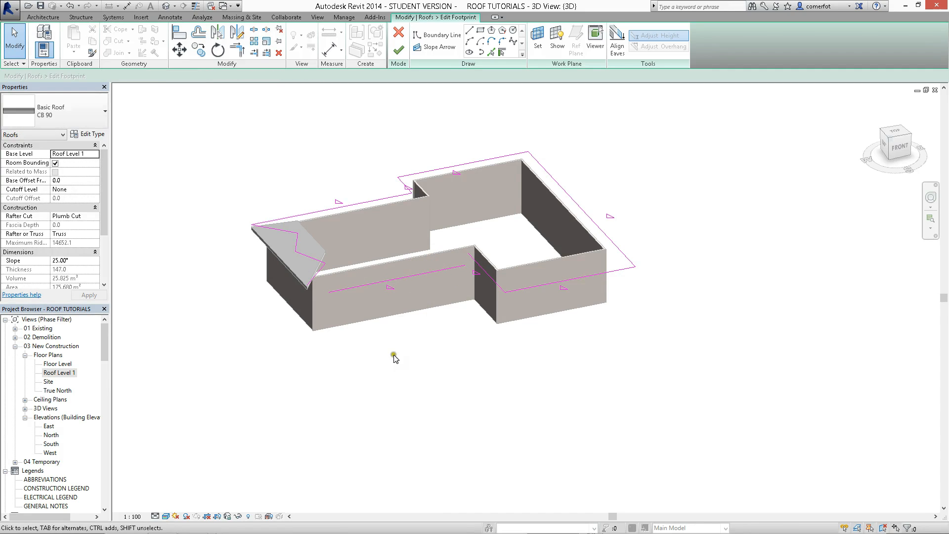
{"action": "mouse_move", "coordinate": [293, 308]}
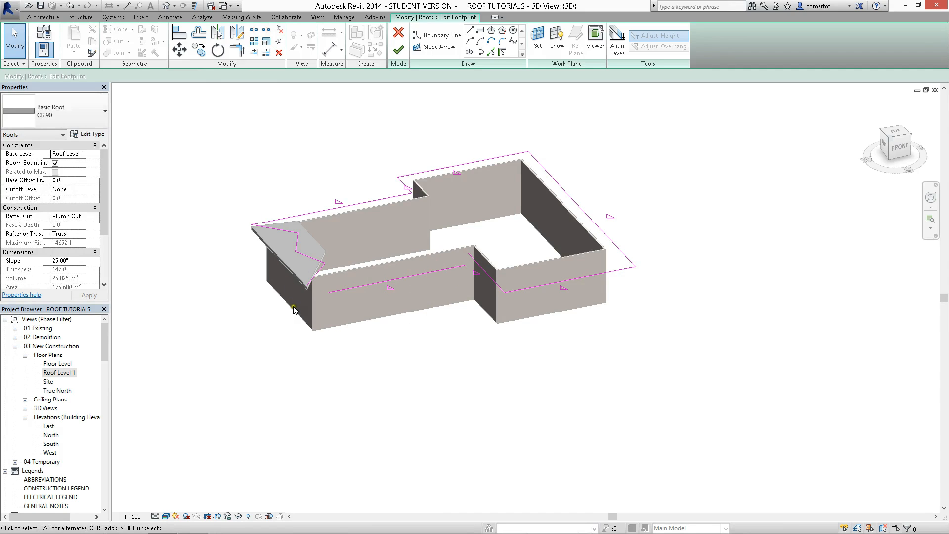
{"action": "left_click", "coordinate": [345, 288]}
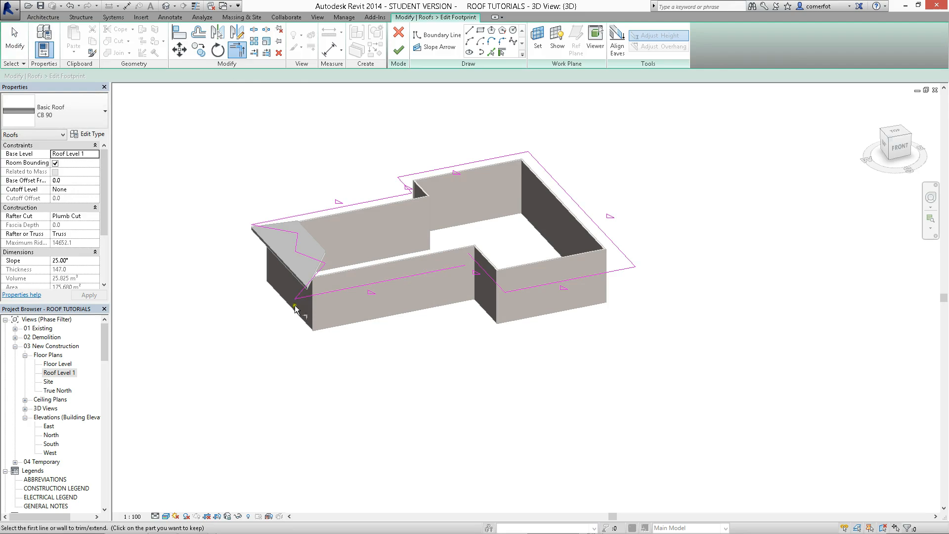
{"action": "mouse_move", "coordinate": [312, 297]}
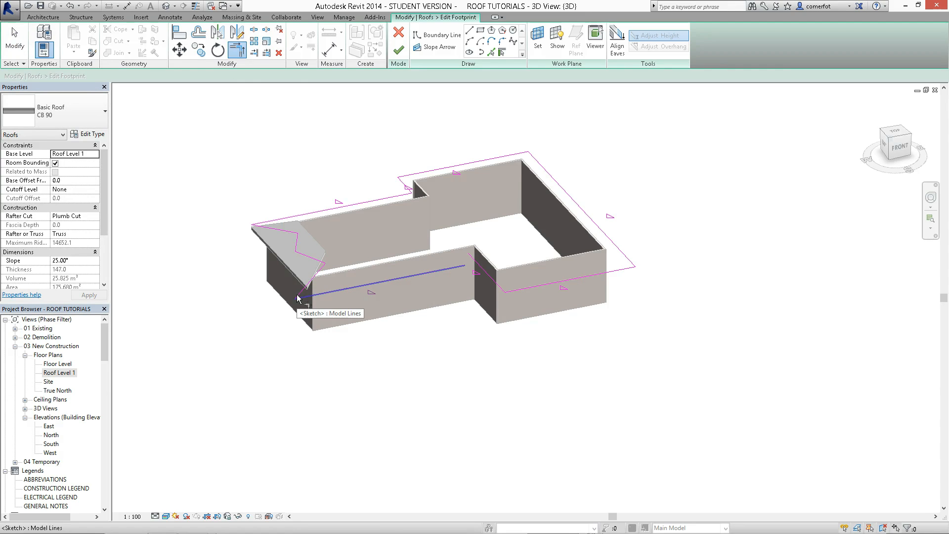
Trim the overhanging front boundary line to meet its neighbours, closing the footprint sketch
{"action": "left_click", "coordinate": [437, 35]}
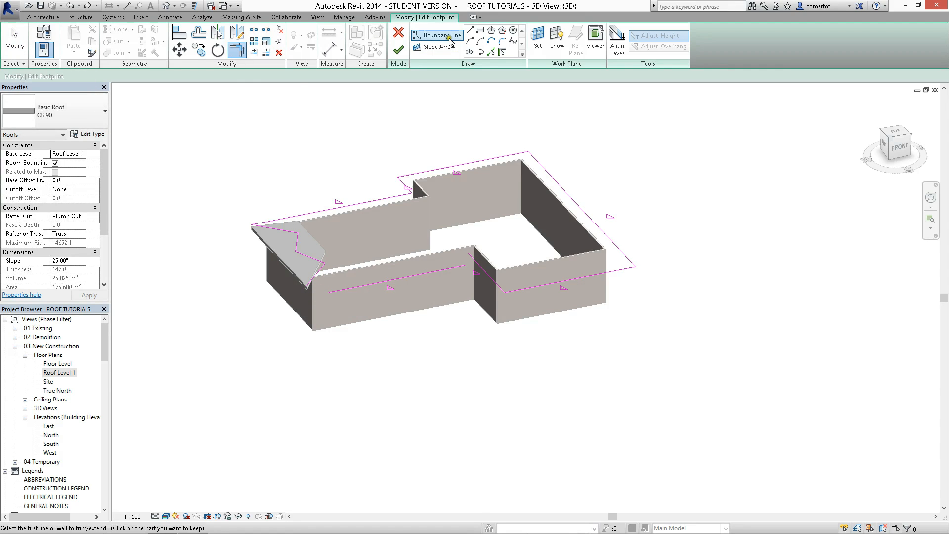
{"action": "left_click", "coordinate": [438, 36]}
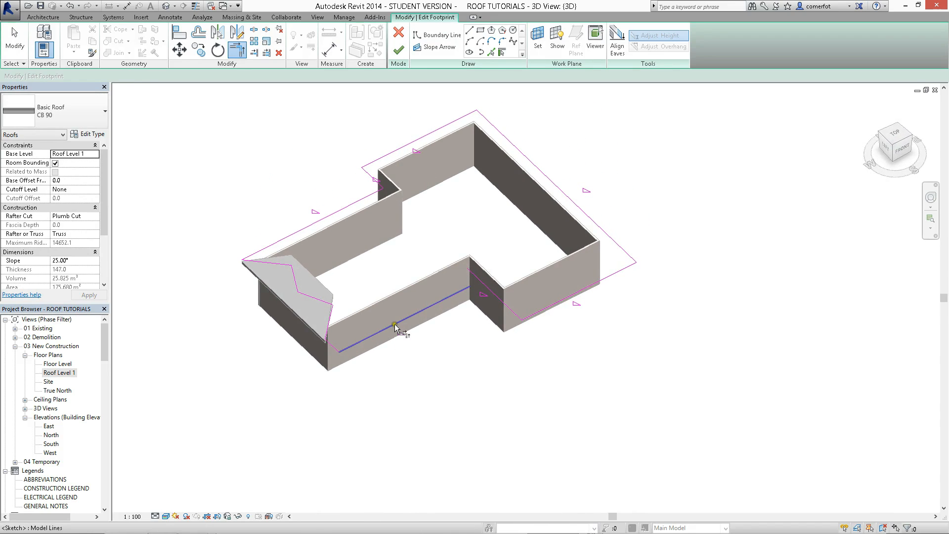
{"action": "mouse_move", "coordinate": [395, 326]}
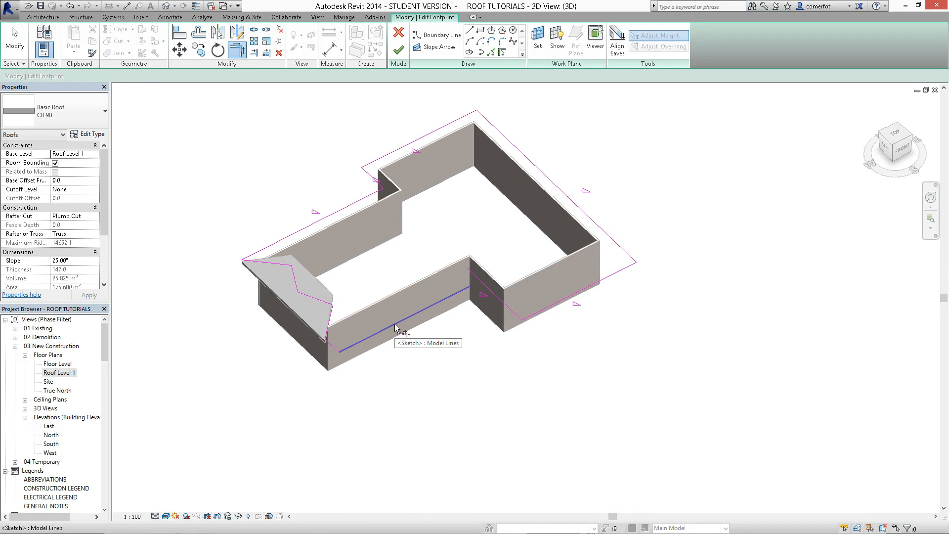
{"action": "mouse_move", "coordinate": [387, 304]}
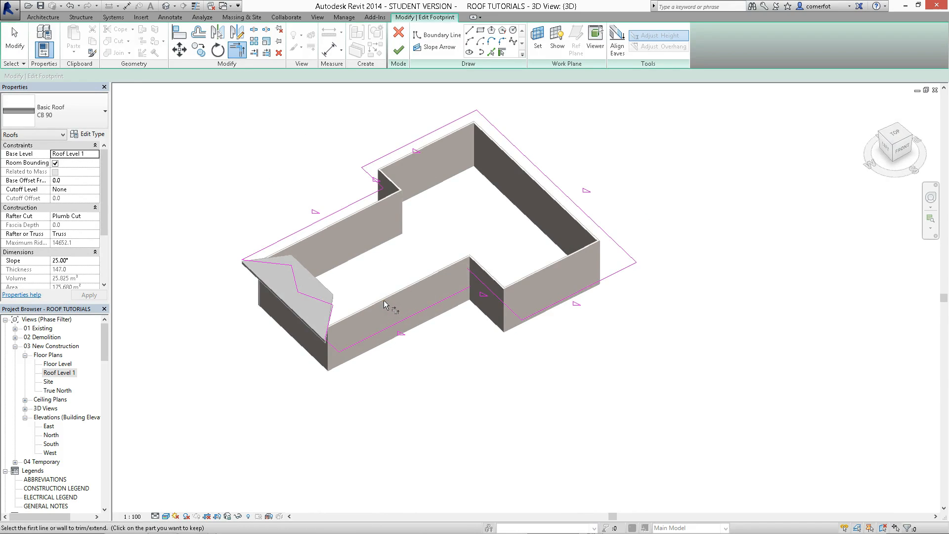
{"action": "left_click", "coordinate": [393, 323]}
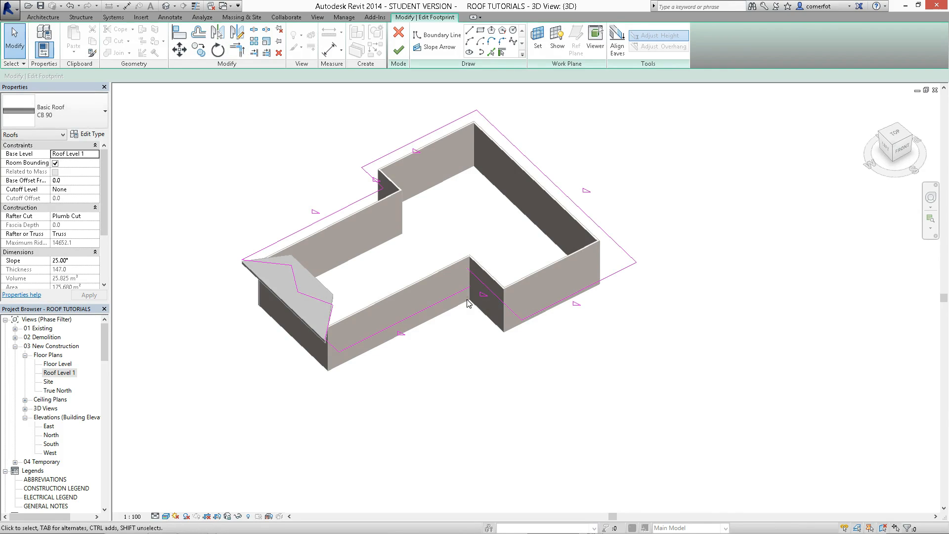
{"action": "left_click", "coordinate": [467, 302]}
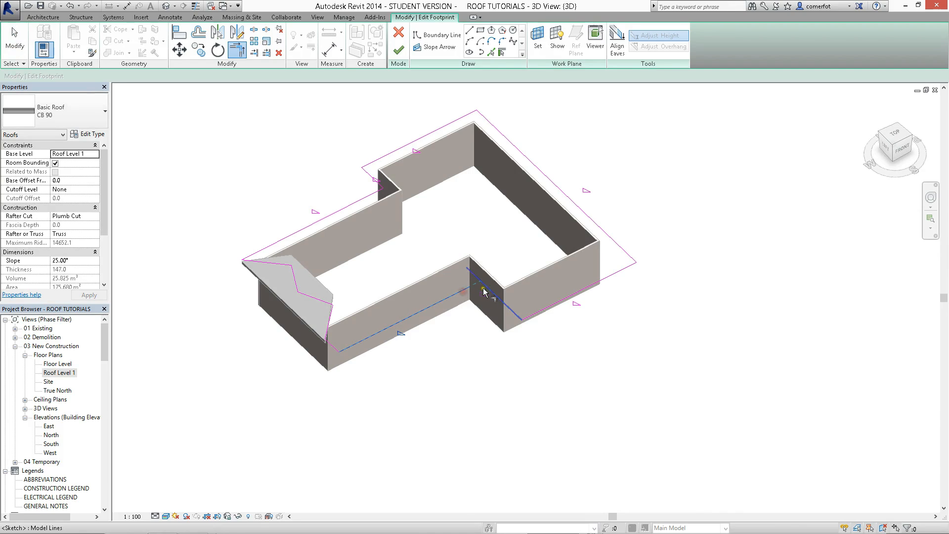
{"action": "left_click", "coordinate": [484, 292]}
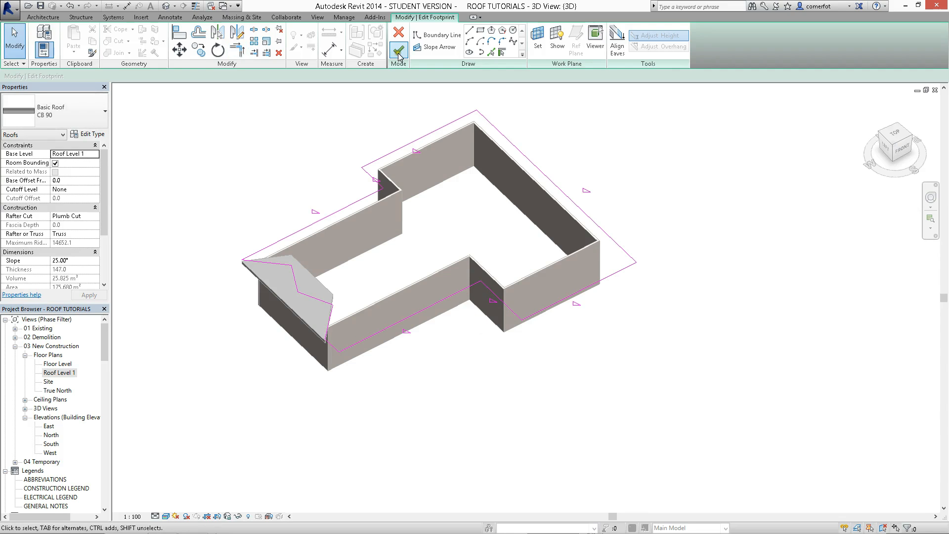
Finish the footprint to rebuild the roof with the 1800 front overhang, then deselect it
{"action": "left_click", "coordinate": [398, 41]}
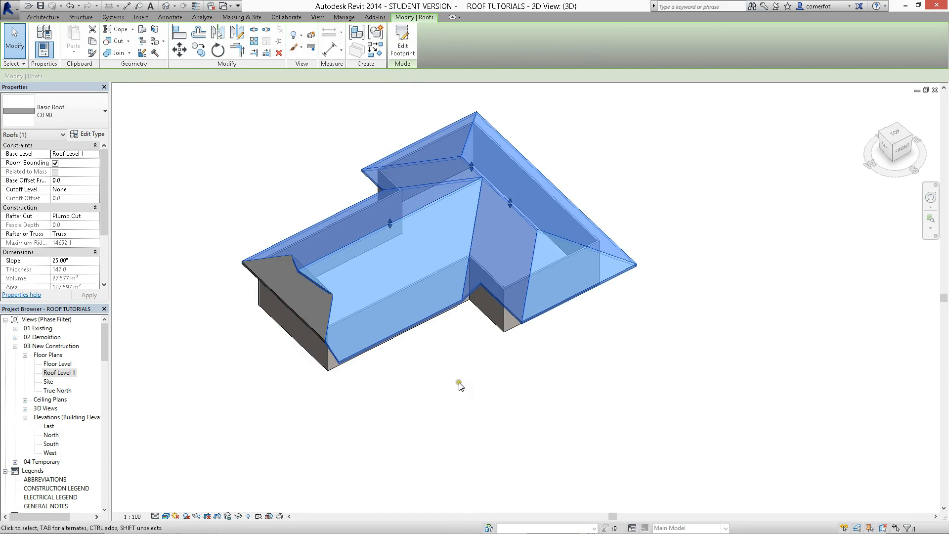
{"action": "left_click", "coordinate": [472, 380]}
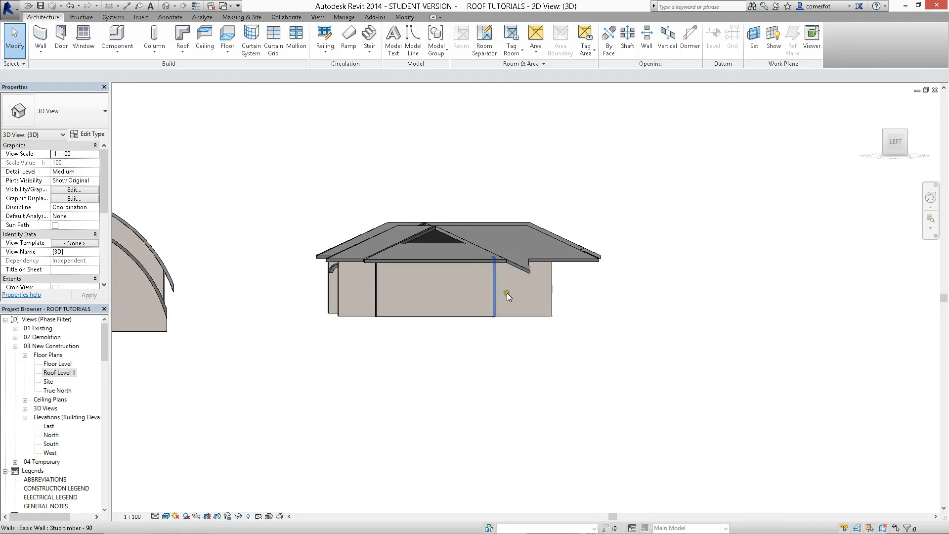
{"action": "left_click", "coordinate": [529, 285]}
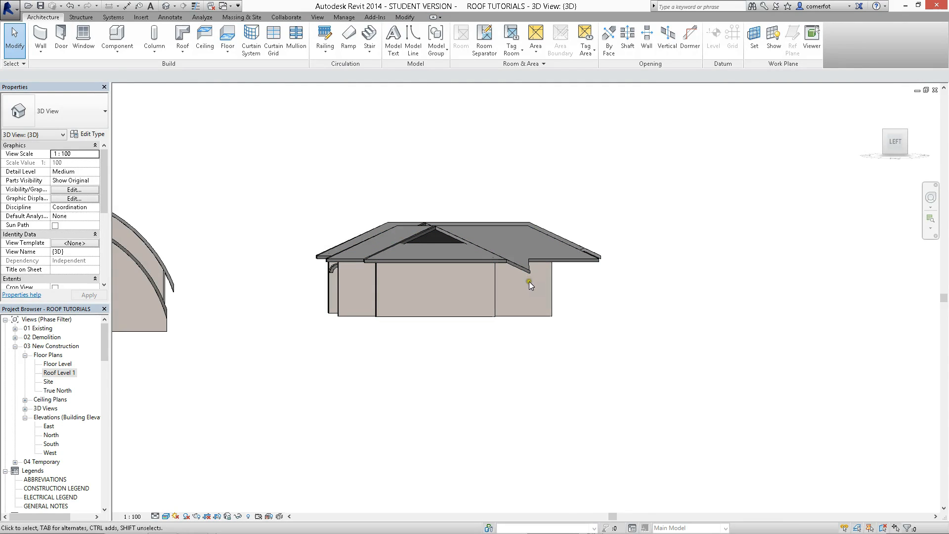
{"action": "mouse_move", "coordinate": [129, 366]}
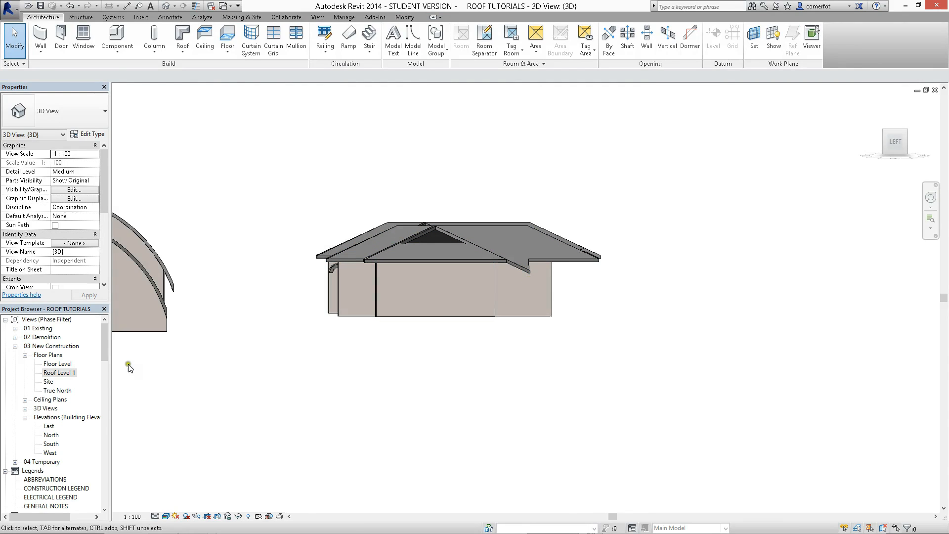
{"action": "mouse_move", "coordinate": [54, 453]}
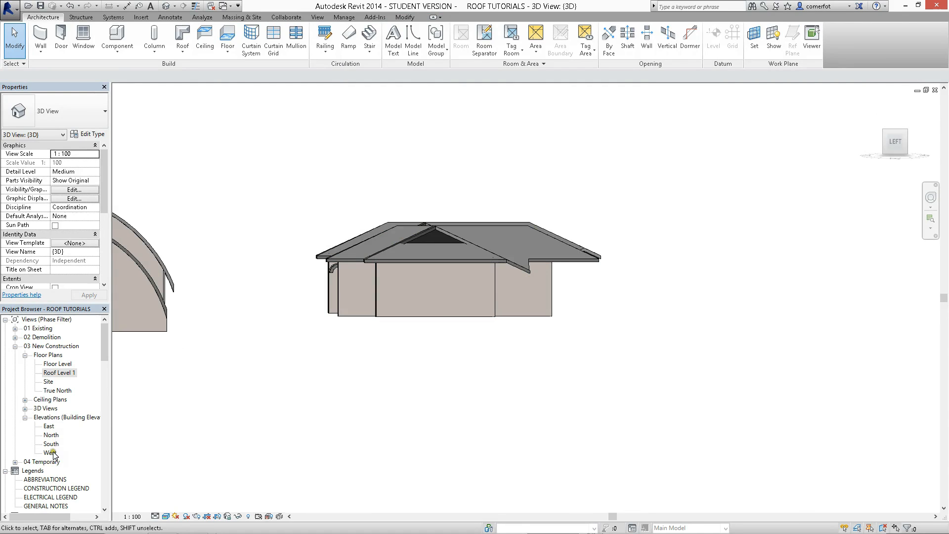
{"action": "double_click", "coordinate": [50, 452]}
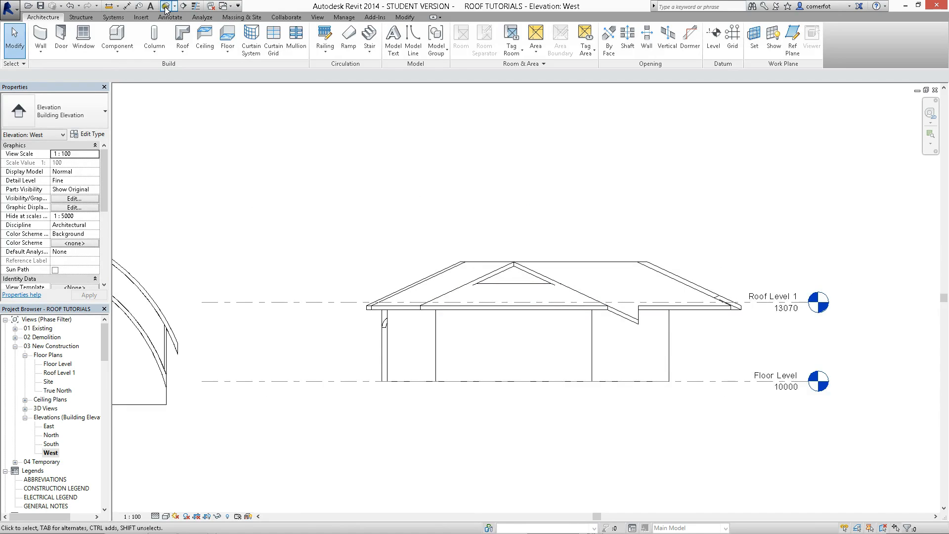
{"action": "left_click", "coordinate": [161, 5]}
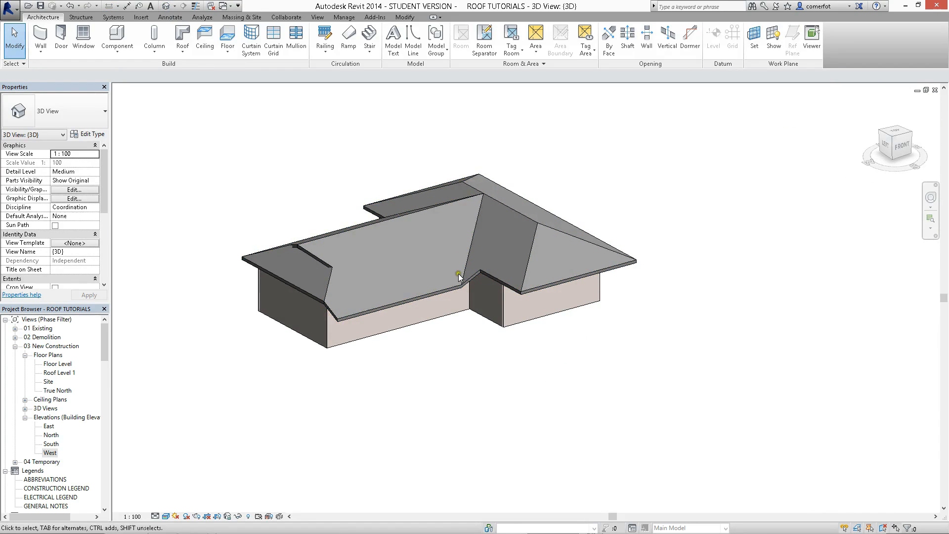
Zoom toward the veranda corner and reselect the hip roof
{"action": "scroll", "scroll_direction": "up", "scroll_amount": 3}
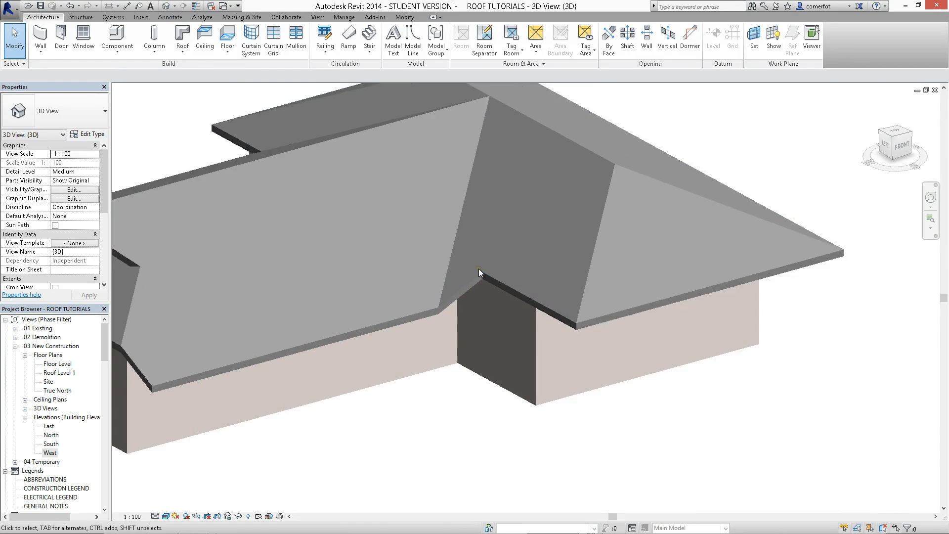
{"action": "left_click", "coordinate": [345, 321]}
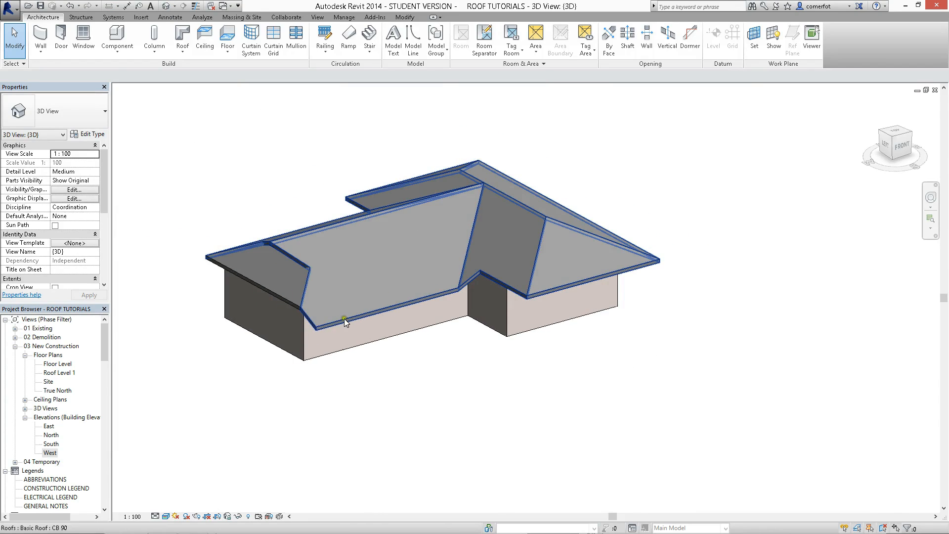
{"action": "mouse_move", "coordinate": [398, 305]}
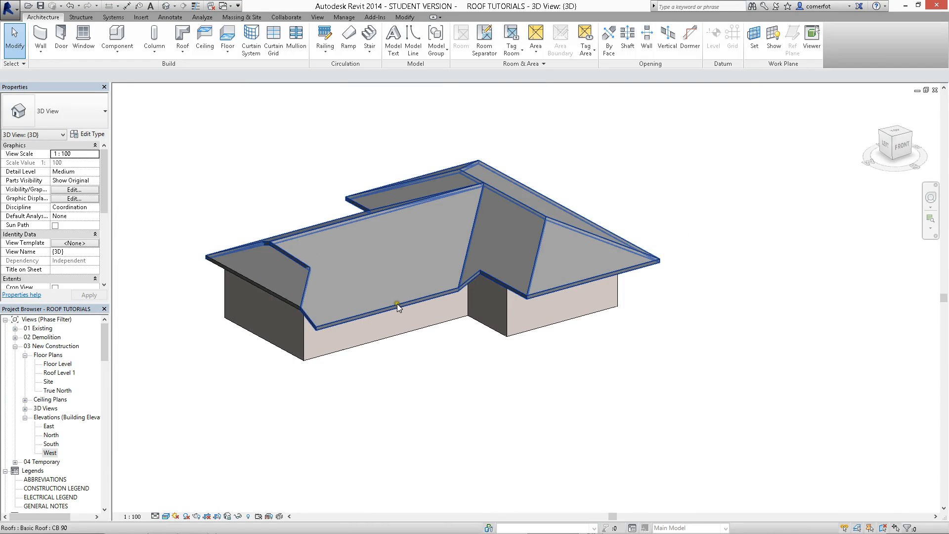
{"action": "mouse_move", "coordinate": [466, 281]}
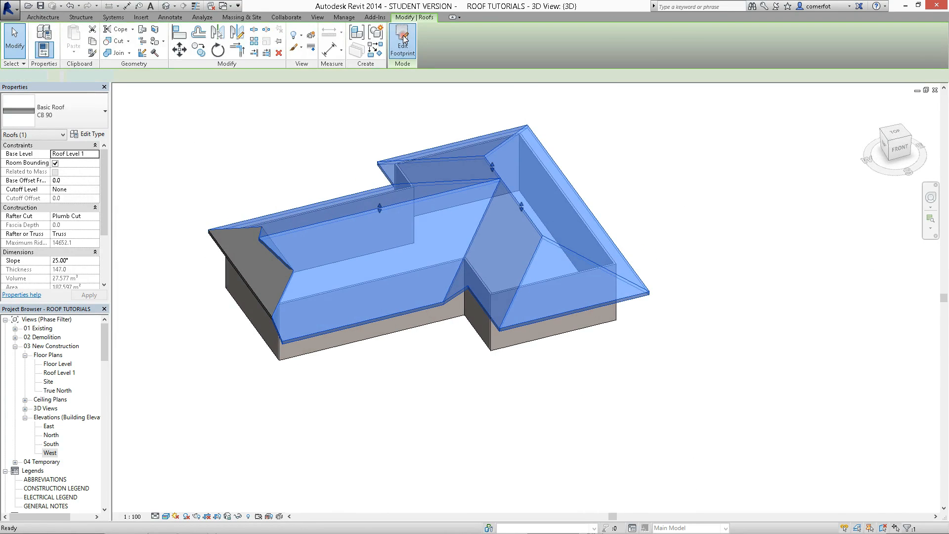
Reopen the footprint in top view and draw a 1300 diagonal boundary line from the inner wall corner
{"action": "left_click", "coordinate": [402, 42]}
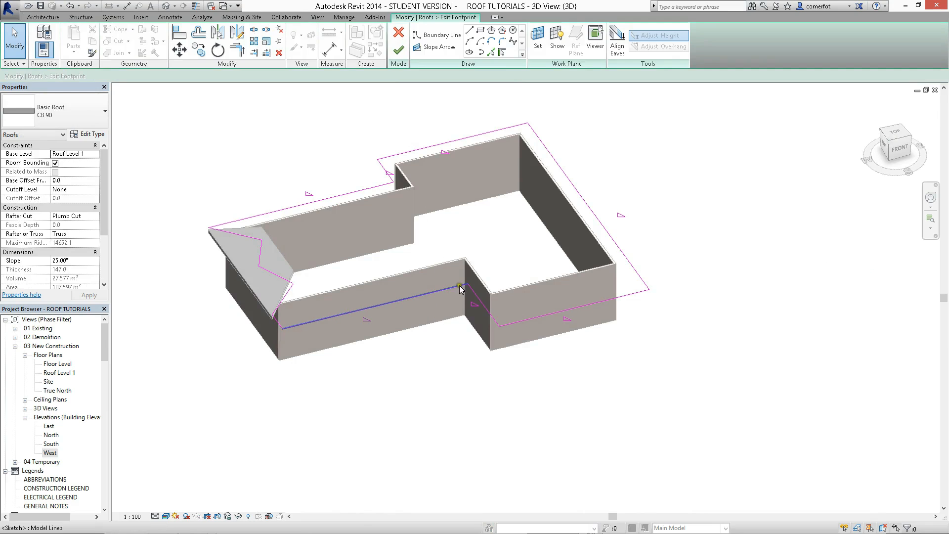
{"action": "left_click", "coordinate": [460, 287]}
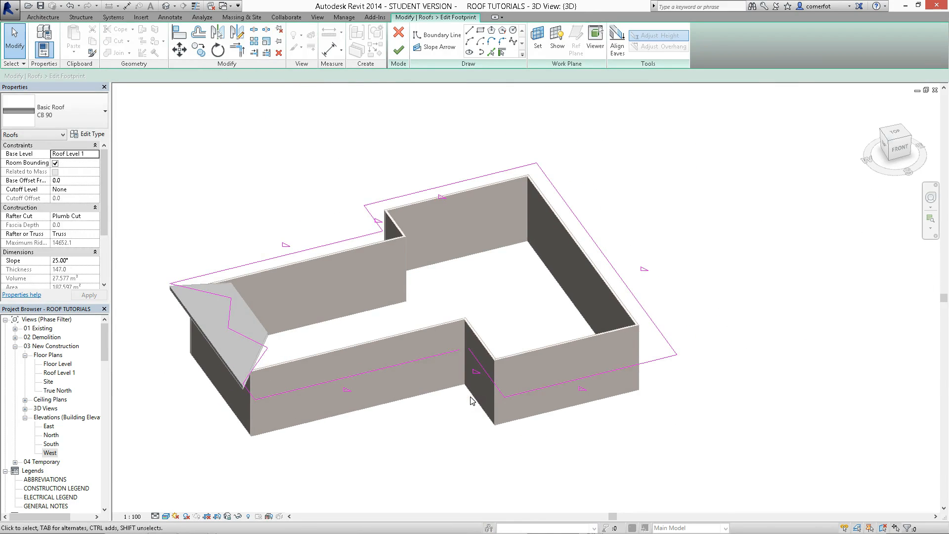
{"action": "mouse_move", "coordinate": [475, 358]}
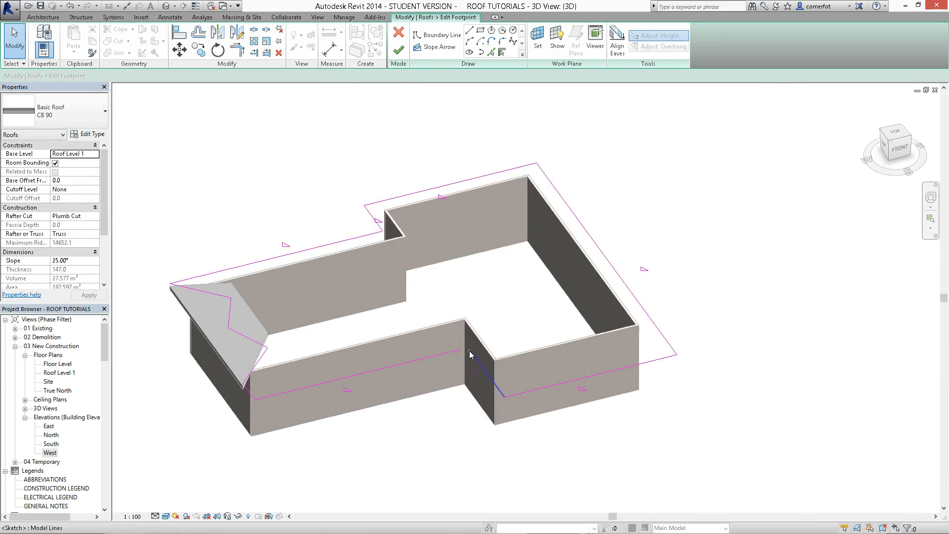
{"action": "mouse_move", "coordinate": [471, 355]}
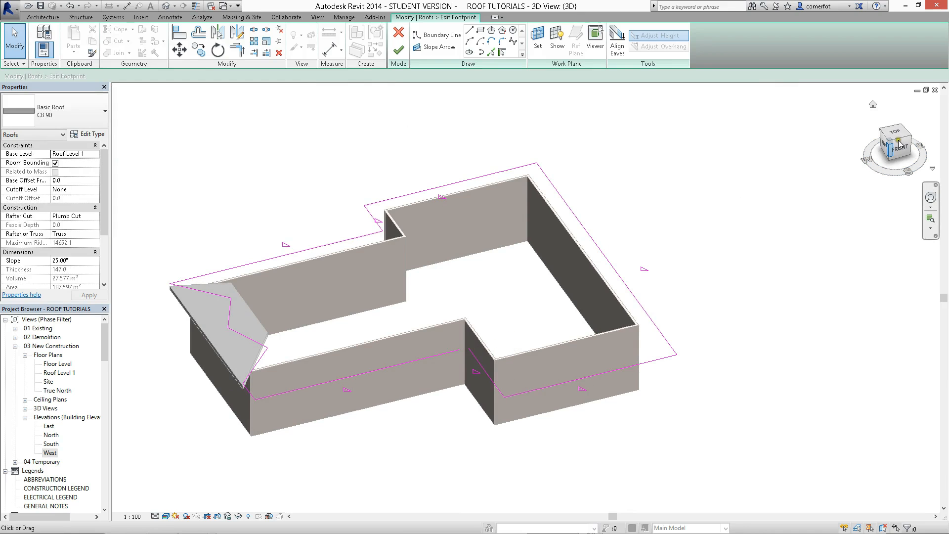
{"action": "left_click", "coordinate": [894, 142]}
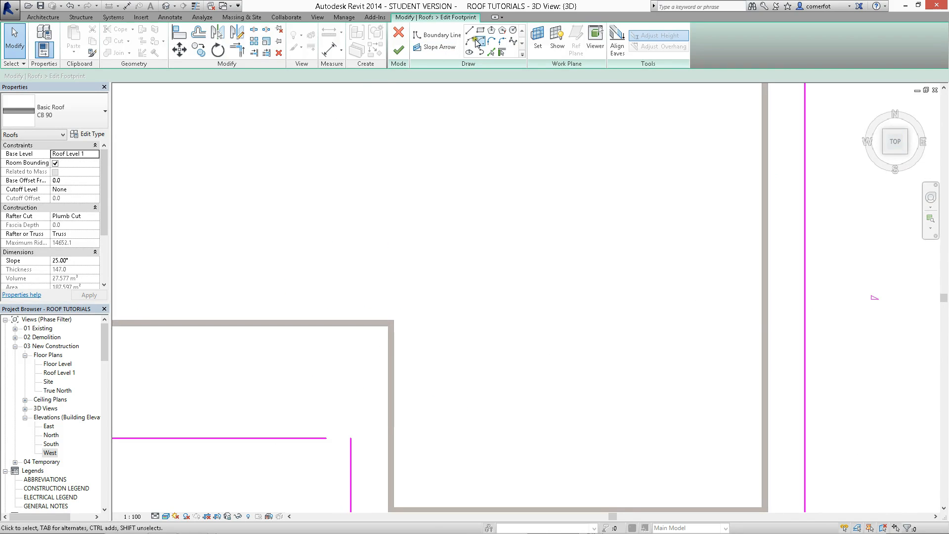
{"action": "left_click", "coordinate": [436, 34]}
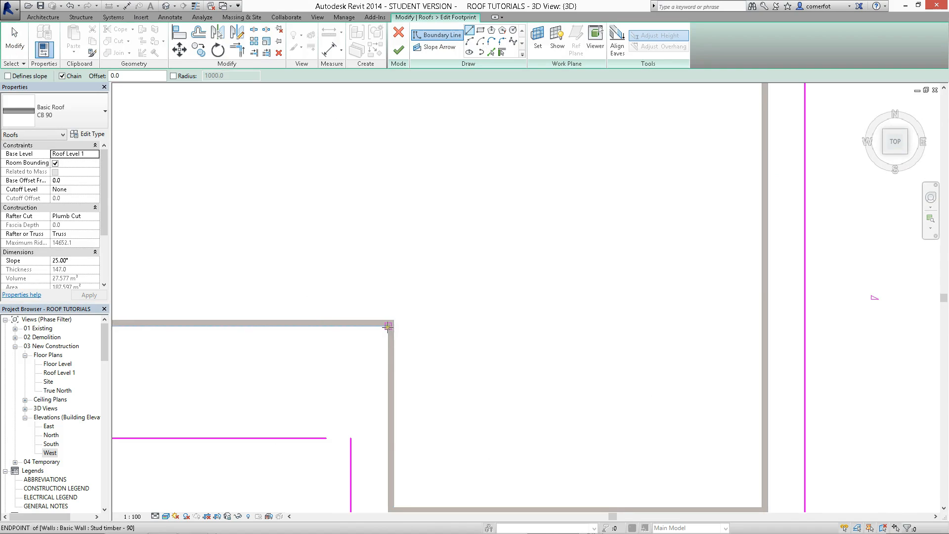
{"action": "left_click", "coordinate": [387, 327]}
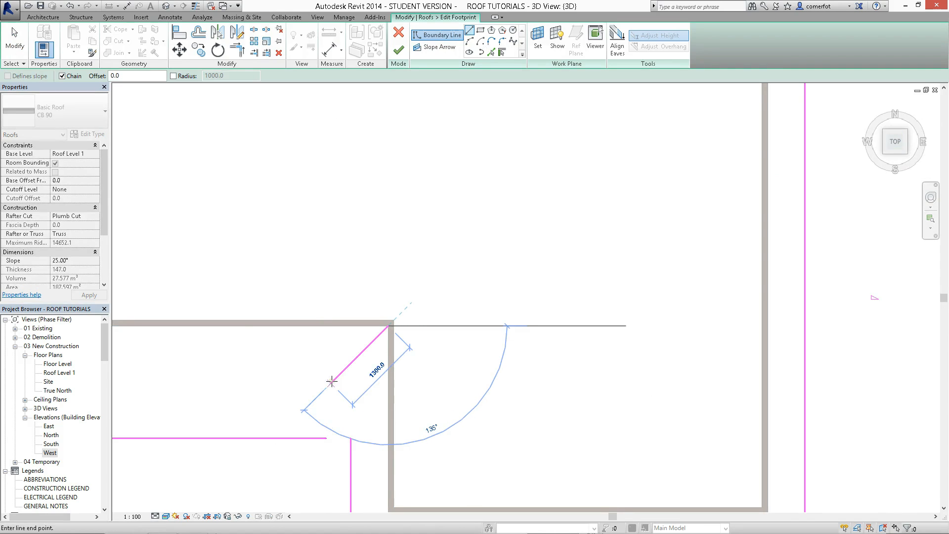
{"action": "left_click", "coordinate": [332, 382]}
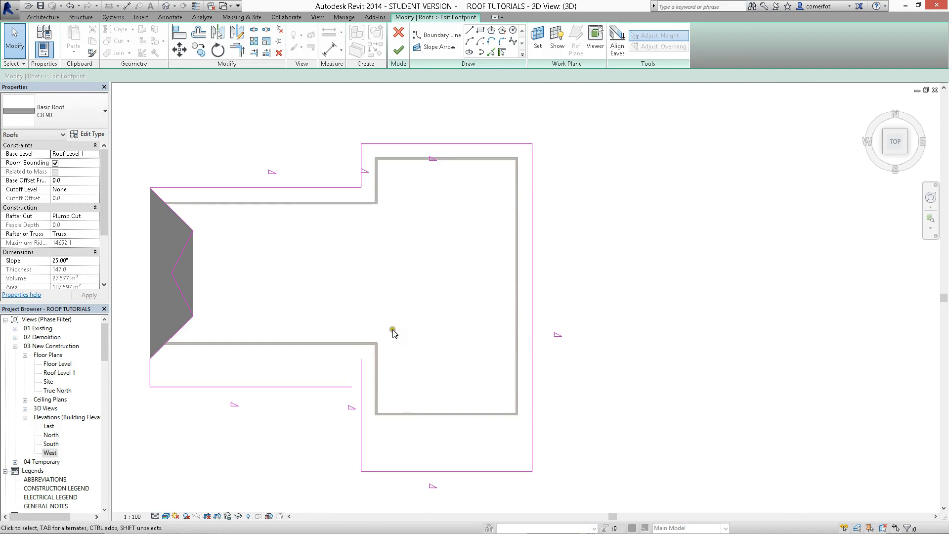
{"action": "mouse_move", "coordinate": [399, 331]}
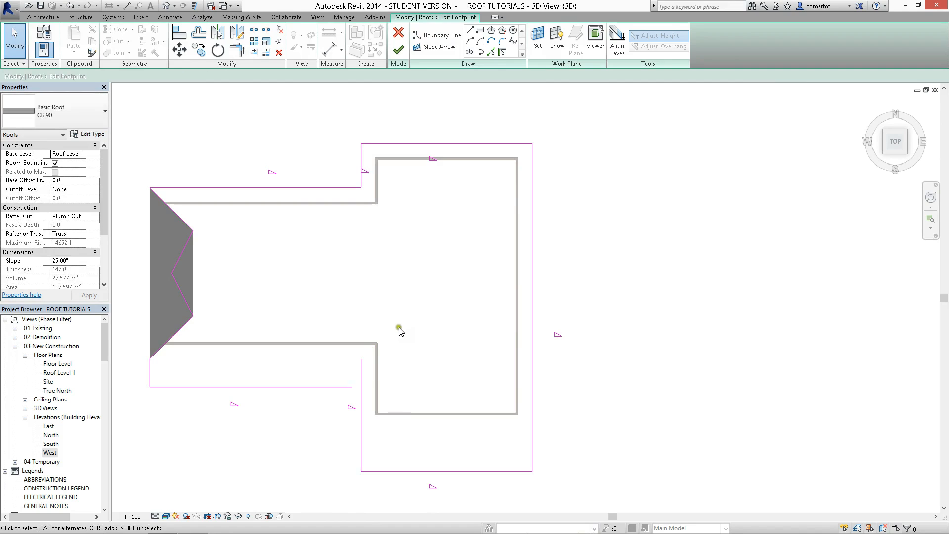
{"action": "mouse_move", "coordinate": [336, 389]}
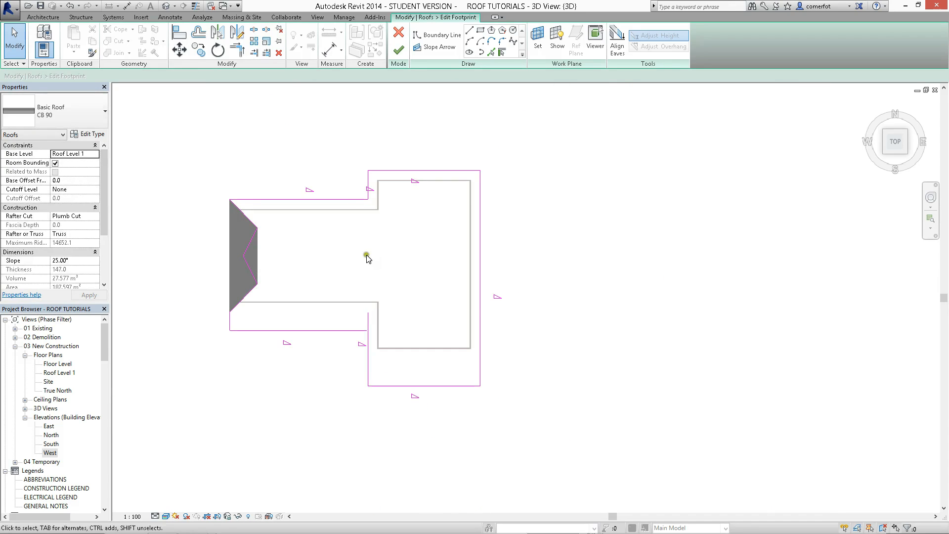
{"action": "mouse_move", "coordinate": [245, 200]}
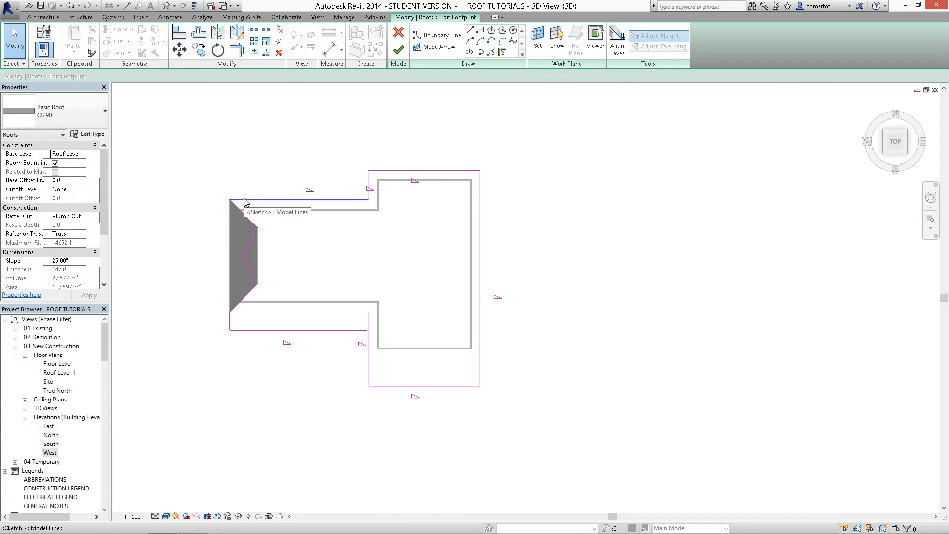
{"action": "mouse_move", "coordinate": [279, 145]}
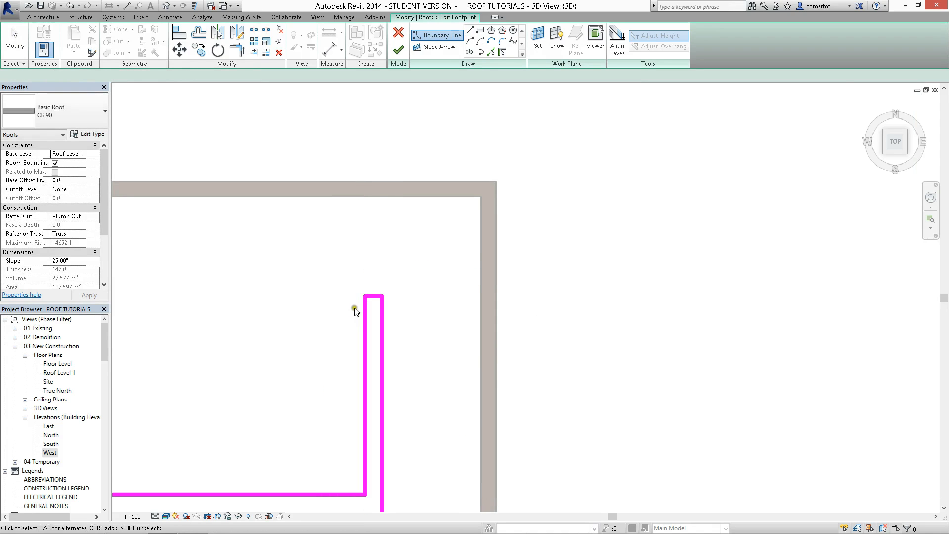
Adjust the boundary lines at the notch corner and finish the footprint edit
{"action": "left_click", "coordinate": [378, 297]}
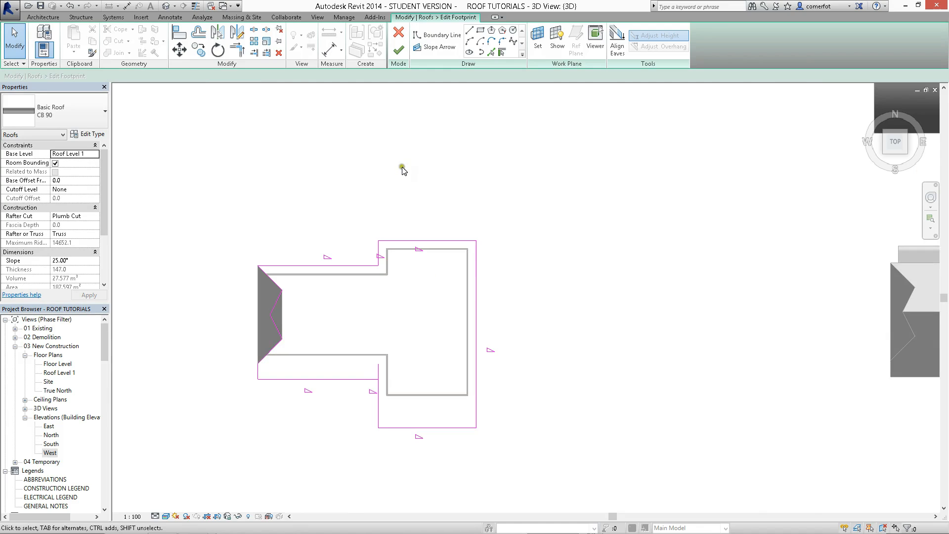
{"action": "left_click", "coordinate": [398, 49]}
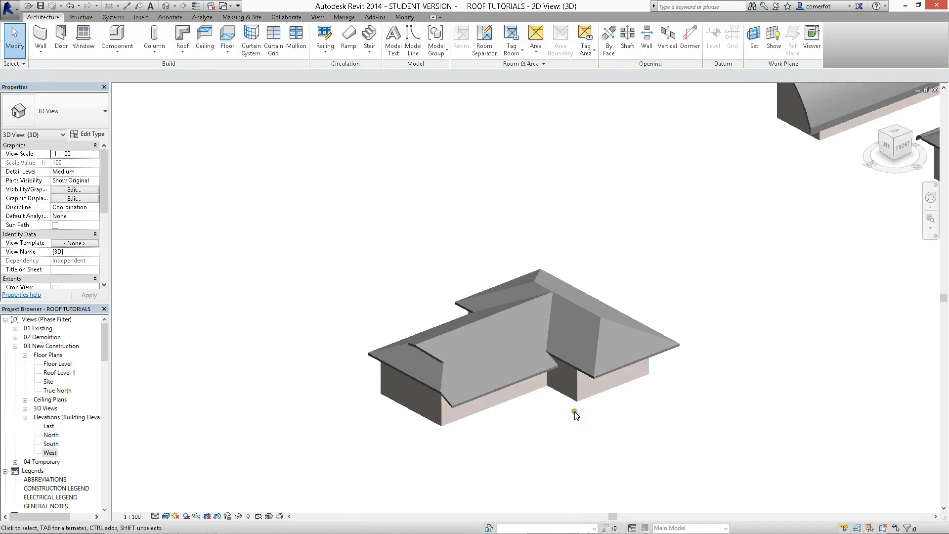
Reselect the roof, rework the footprint's inner corner, and finish to truncate the left end corner
{"action": "left_click", "coordinate": [575, 414]}
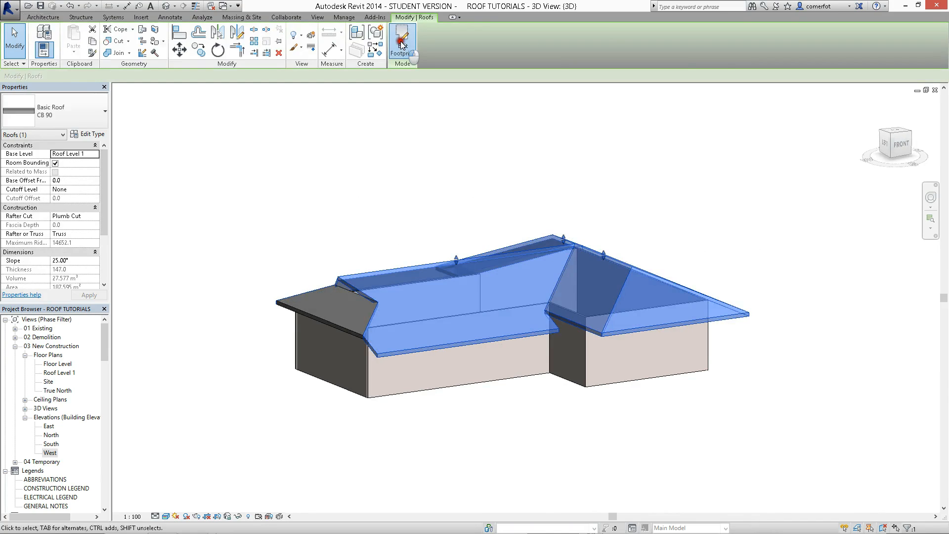
{"action": "left_click", "coordinate": [402, 42]}
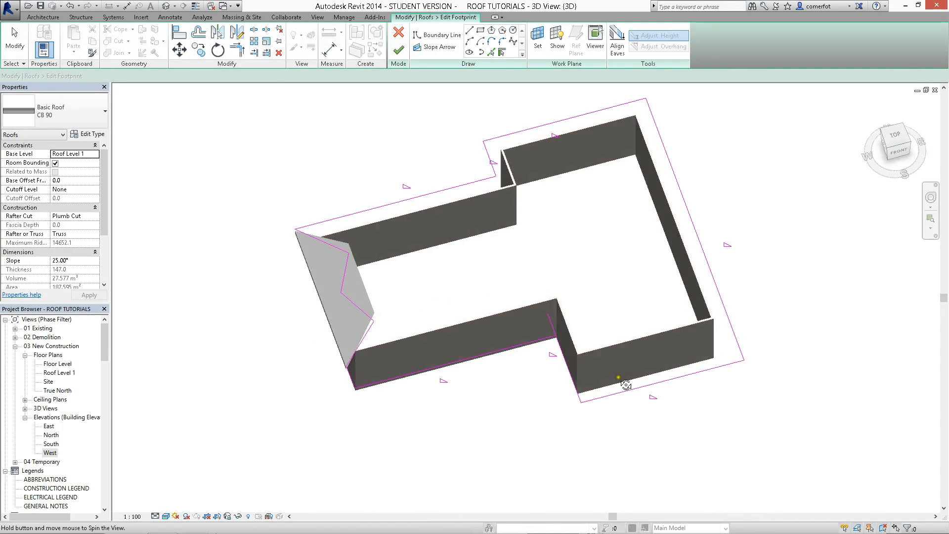
{"action": "scroll", "scroll_direction": "up", "scroll_amount": 3}
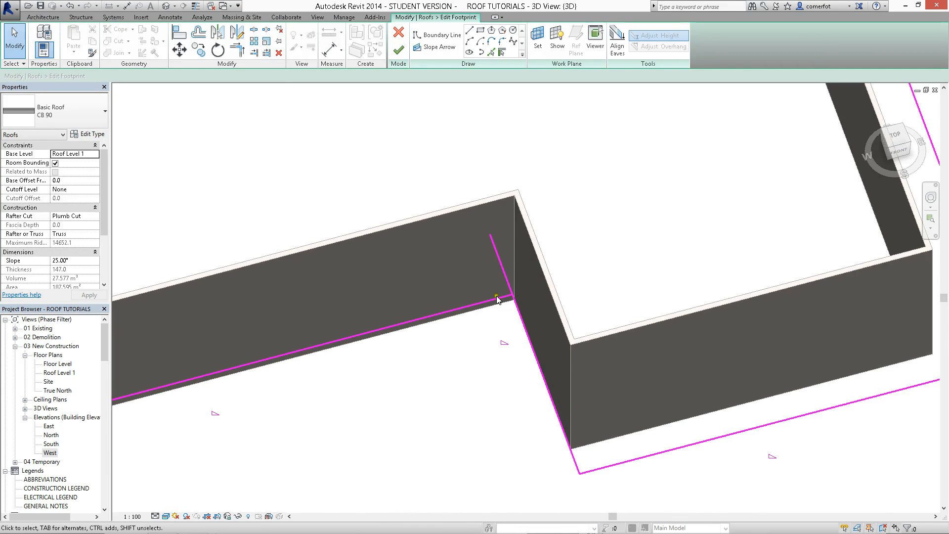
{"action": "mouse_move", "coordinate": [399, 50]}
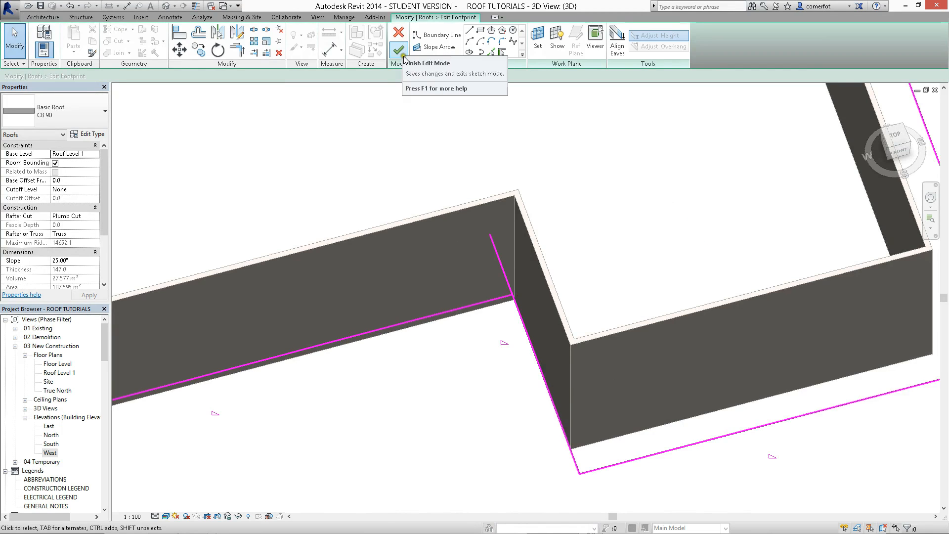
{"action": "left_click", "coordinate": [398, 49]}
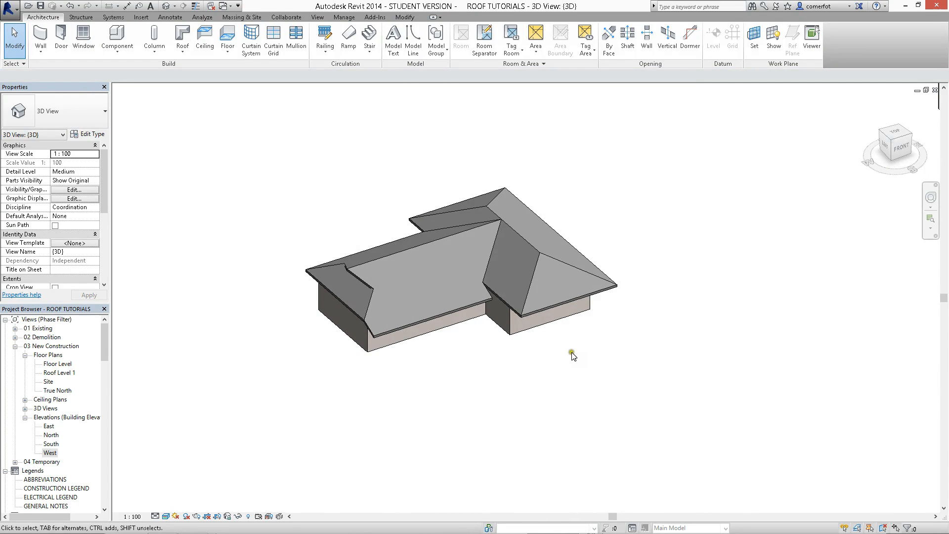
Cut the right wing's far corner with a trimmed, non-slope-defining boundary line and rebuild the roof
{"action": "left_click", "coordinate": [611, 291]}
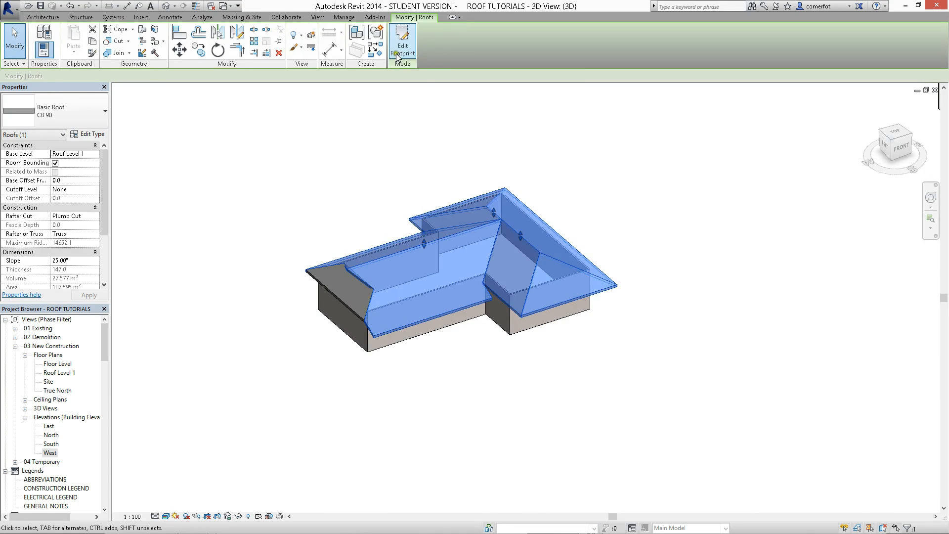
{"action": "left_click", "coordinate": [402, 44]}
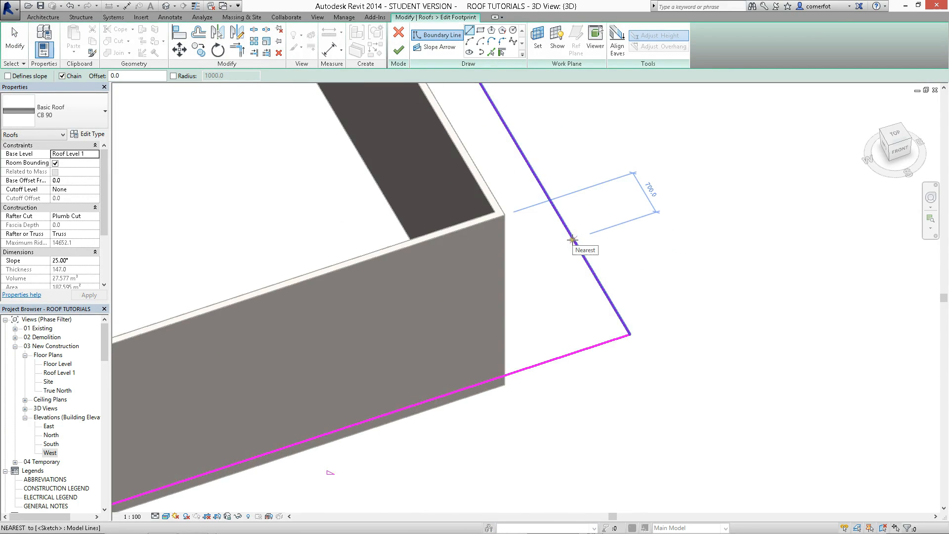
{"action": "mouse_move", "coordinate": [568, 227]}
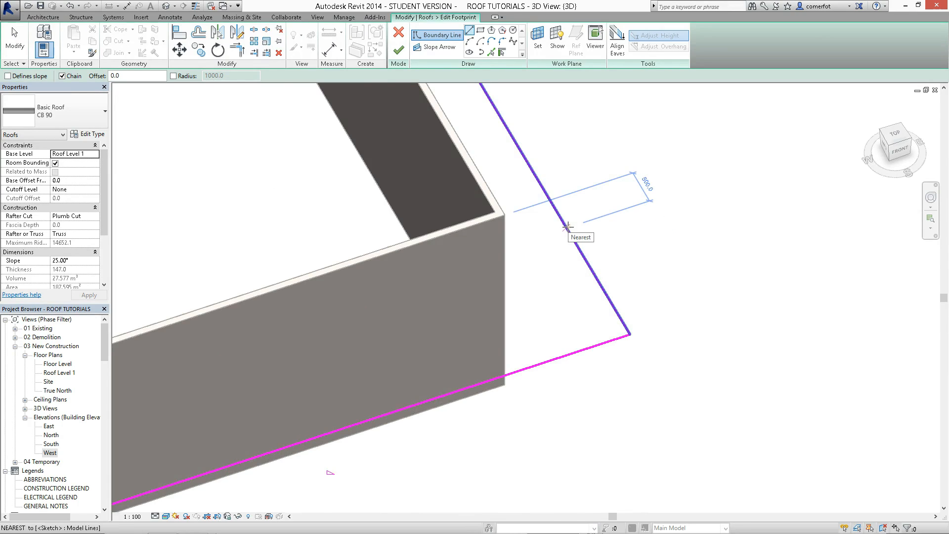
{"action": "left_click", "coordinate": [566, 227]}
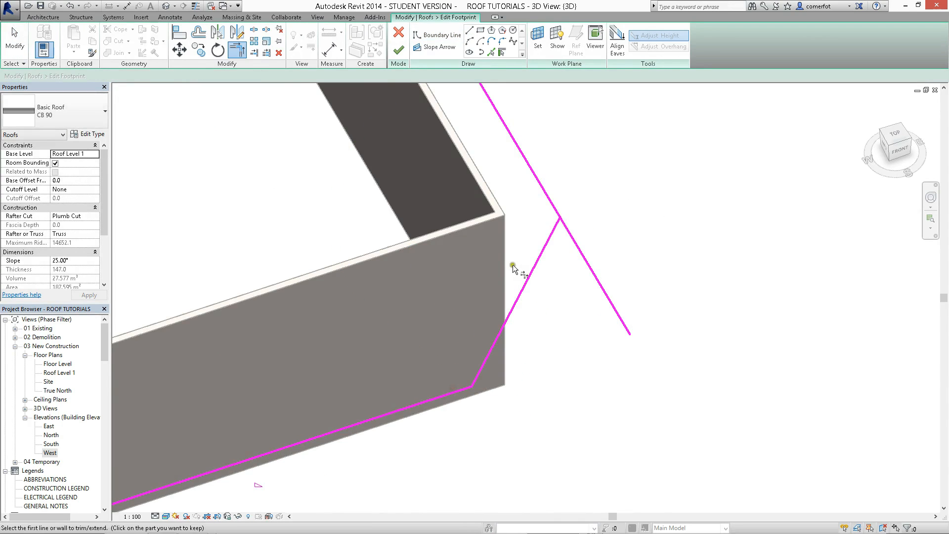
{"action": "left_click", "coordinate": [560, 200]}
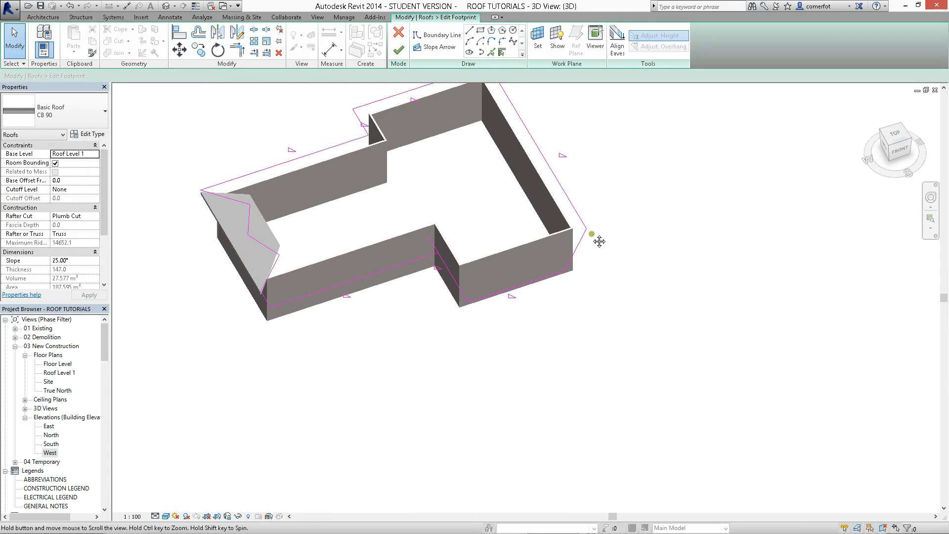
{"action": "left_click", "coordinate": [586, 304]}
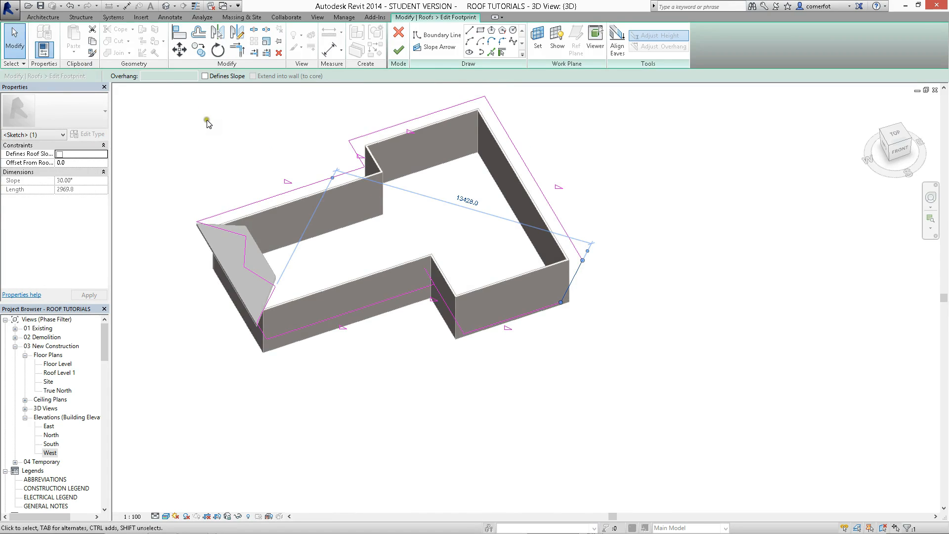
{"action": "left_click", "coordinate": [205, 76]}
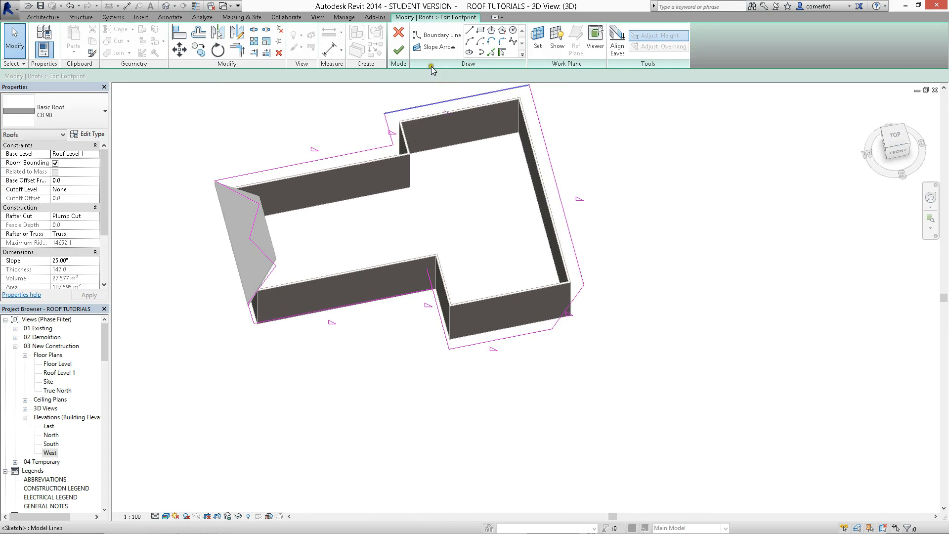
{"action": "left_click", "coordinate": [399, 49]}
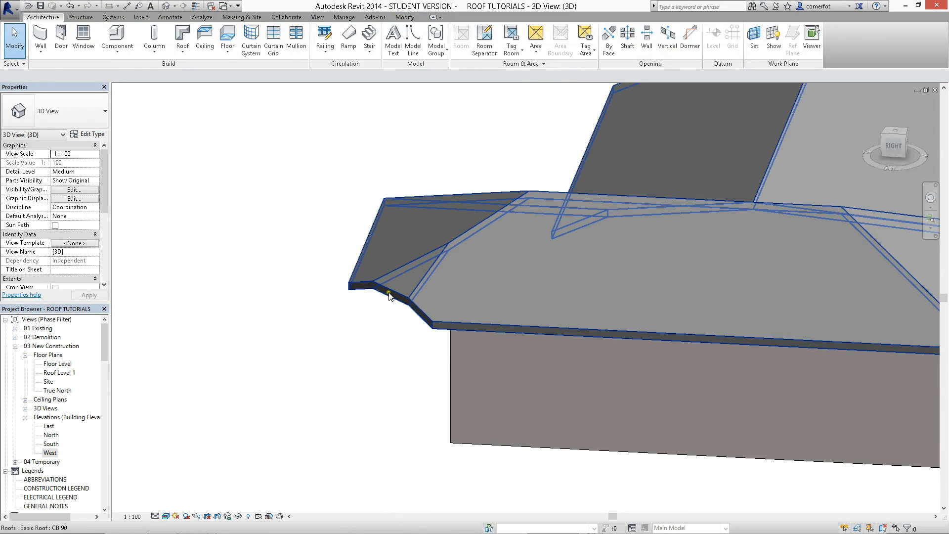
{"action": "mouse_move", "coordinate": [385, 294]}
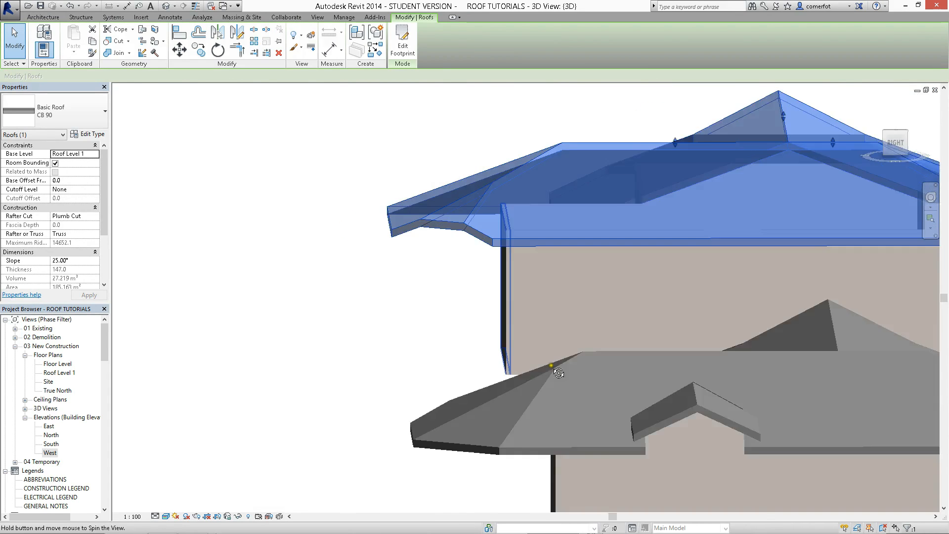
{"action": "left_click", "coordinate": [381, 307]}
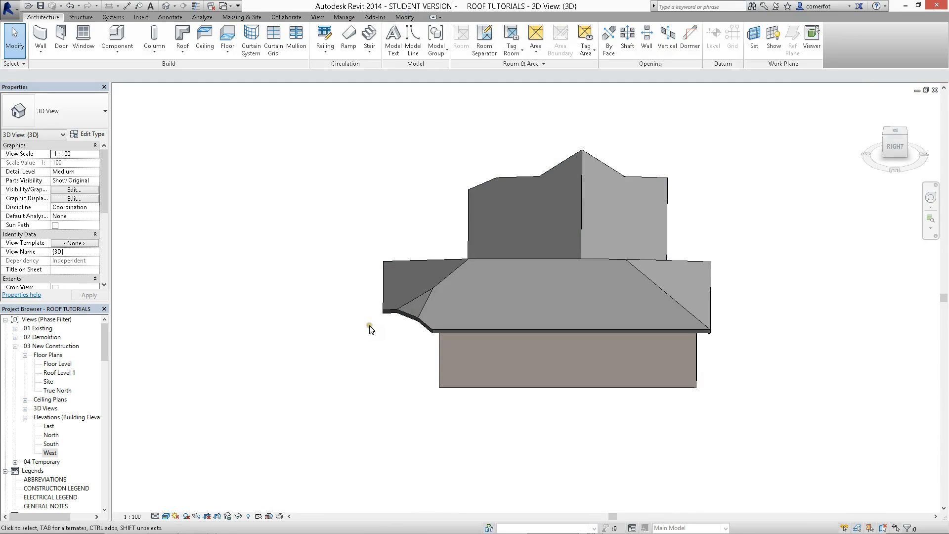
{"action": "mouse_move", "coordinate": [377, 309]}
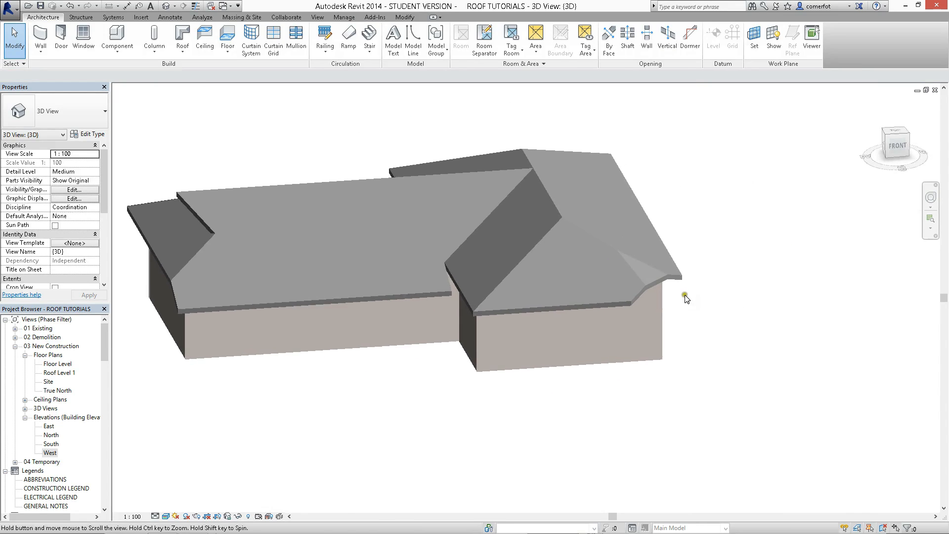
{"action": "left_click", "coordinate": [332, 242]}
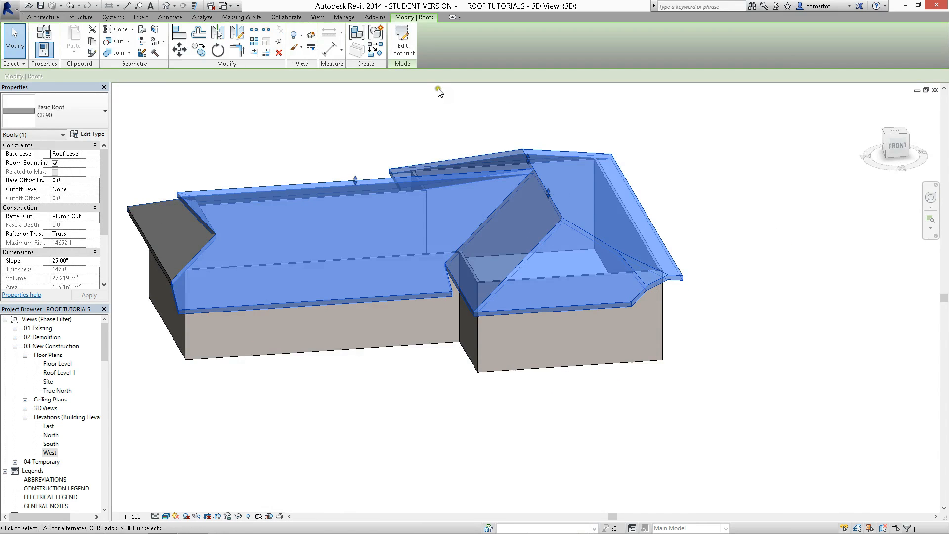
Align the right-end eave line's eaves using Adjust Height in the reopened footprint
{"action": "left_click", "coordinate": [401, 43]}
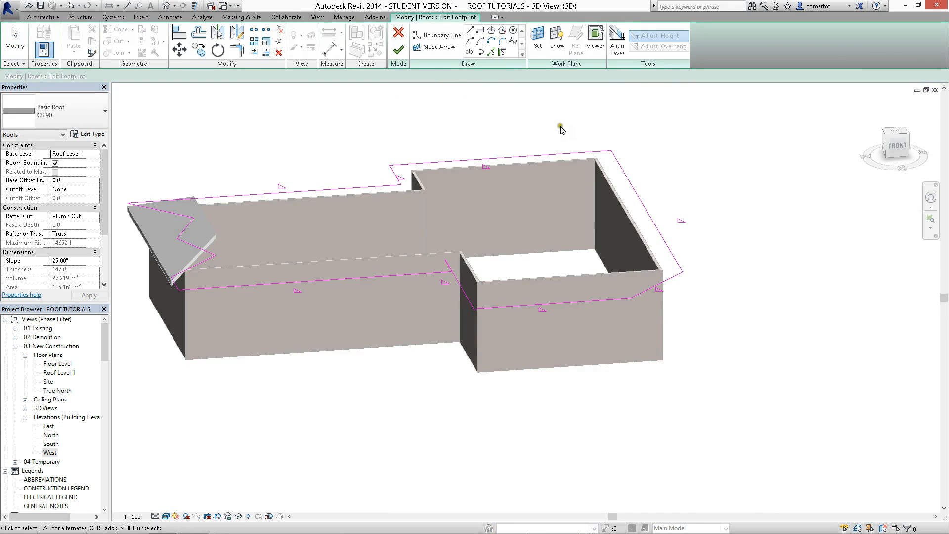
{"action": "left_click", "coordinate": [617, 41]}
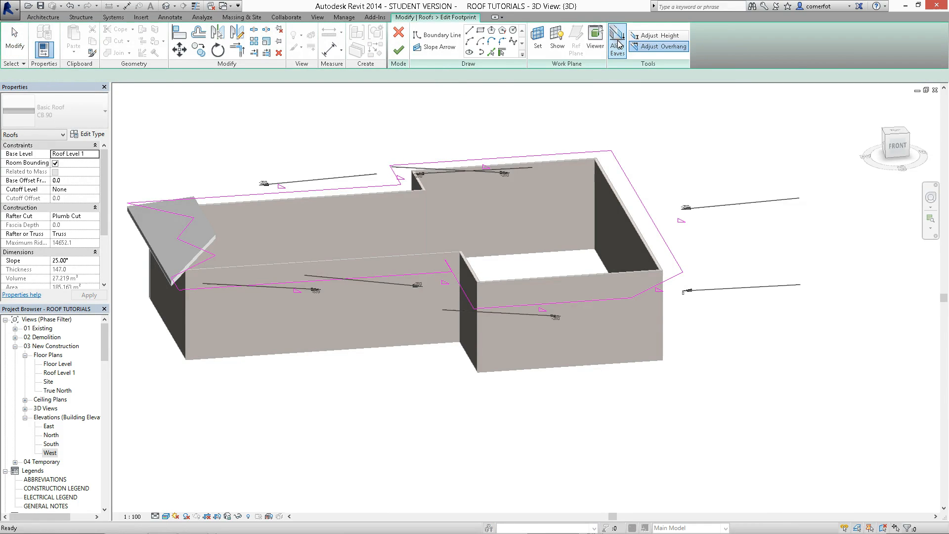
{"action": "left_click", "coordinate": [657, 36]}
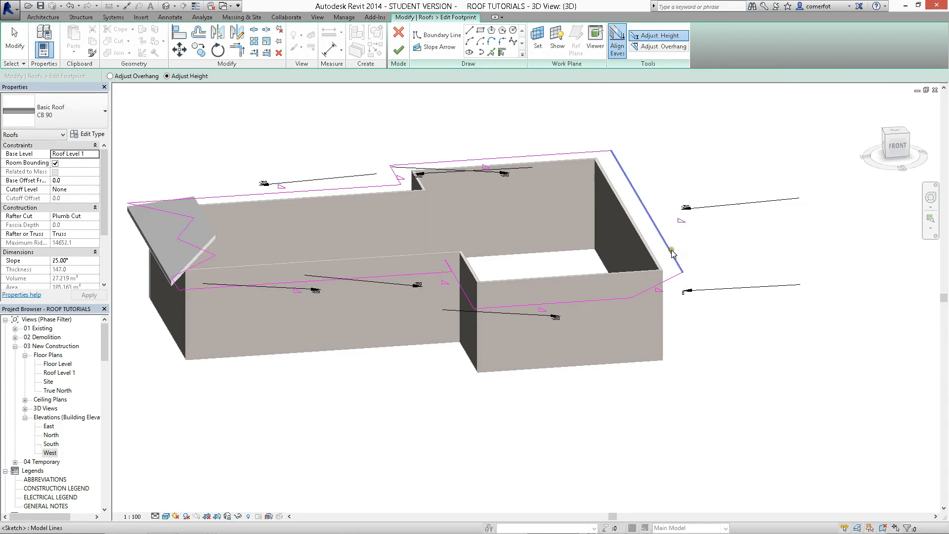
{"action": "mouse_move", "coordinate": [672, 253]}
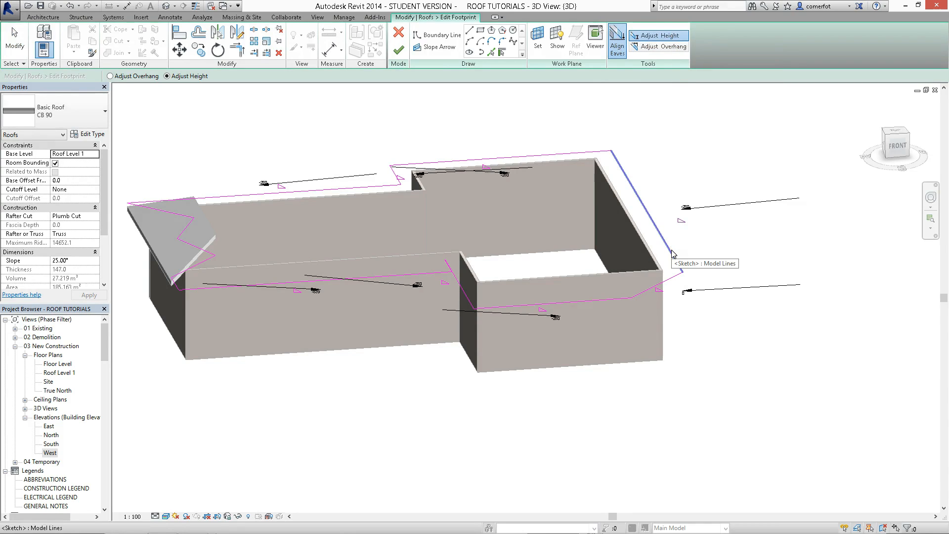
{"action": "mouse_move", "coordinate": [673, 281]}
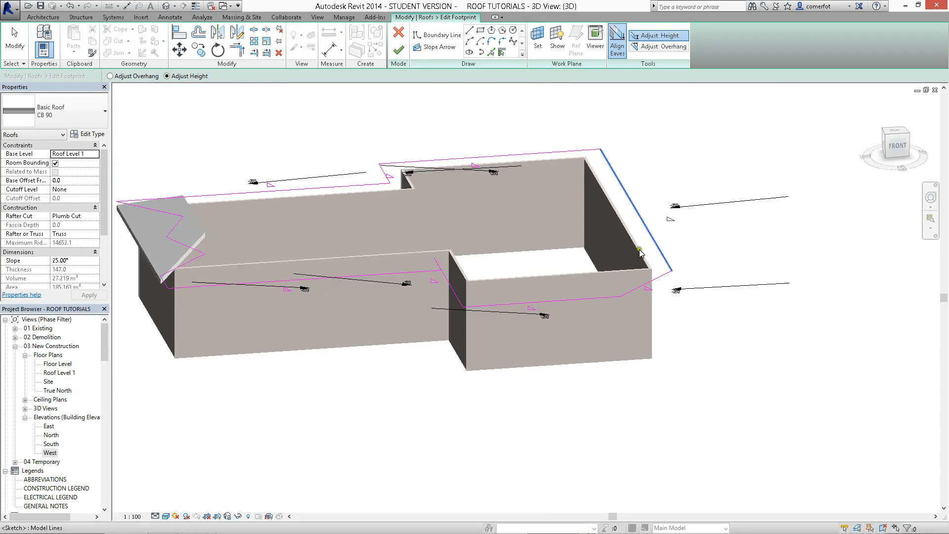
{"action": "left_click", "coordinate": [398, 49]}
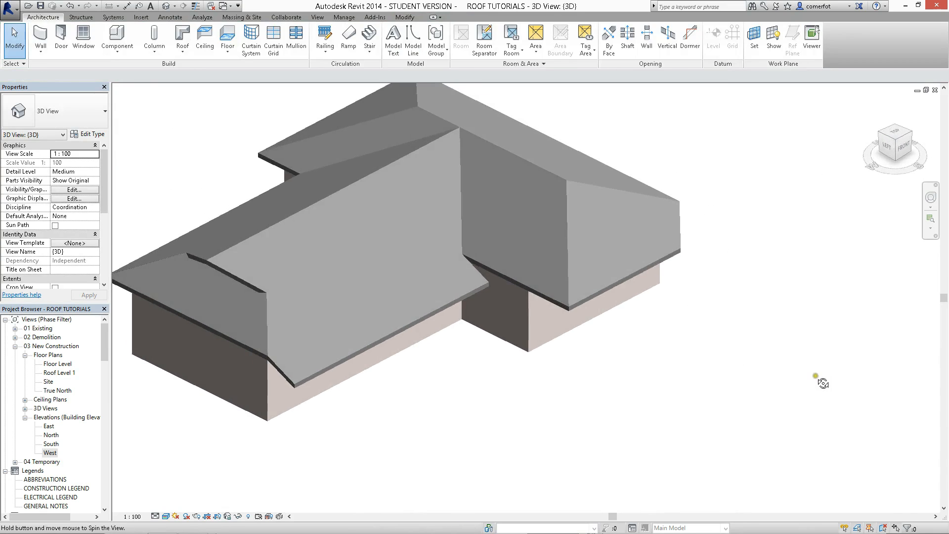
Reopen the roof footprint and draw a trimmed diagonal boundary line across the right wing's front corner
{"action": "left_click", "coordinate": [444, 174]}
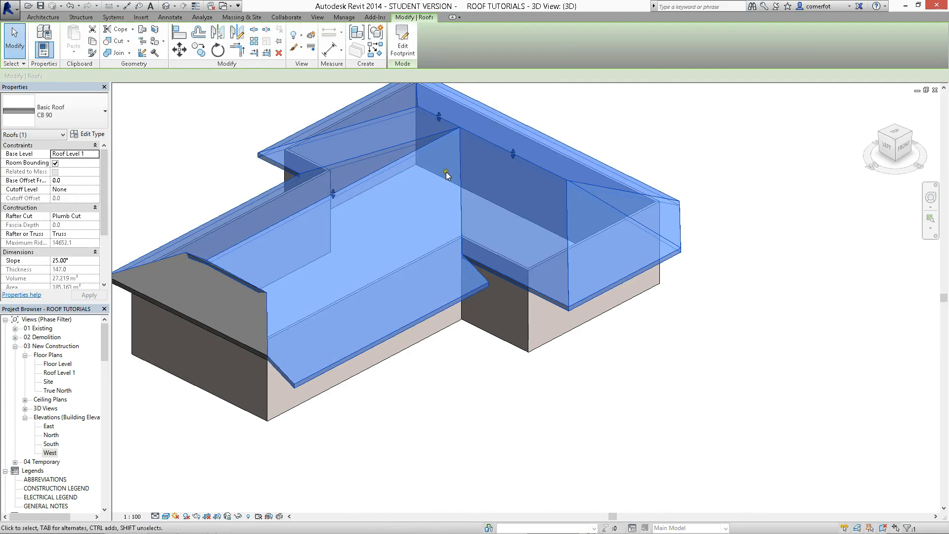
{"action": "left_click", "coordinate": [402, 43]}
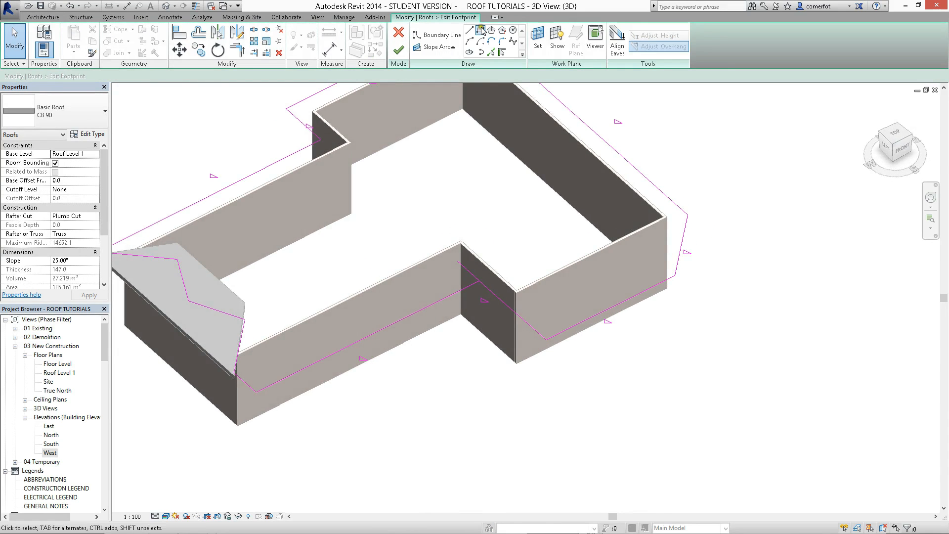
{"action": "left_click", "coordinate": [440, 35]}
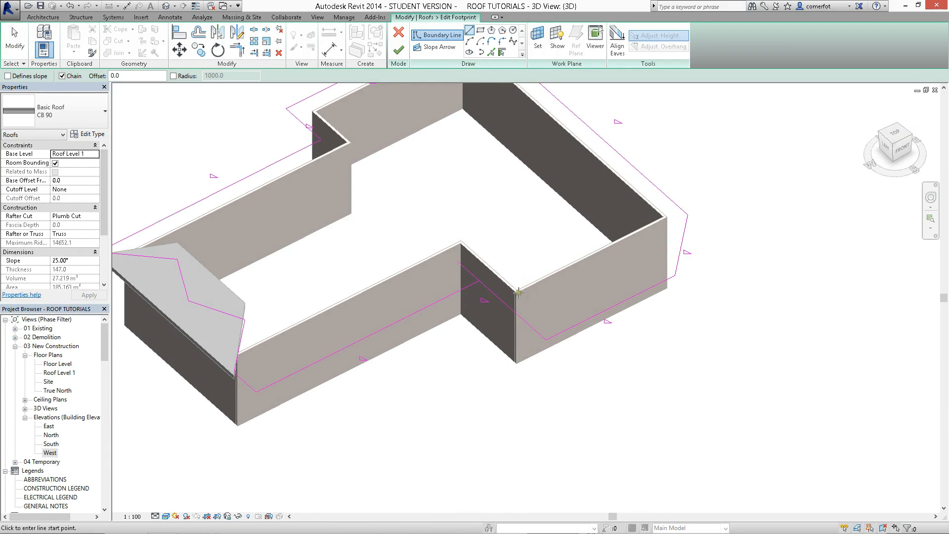
{"action": "mouse_move", "coordinate": [657, 233]}
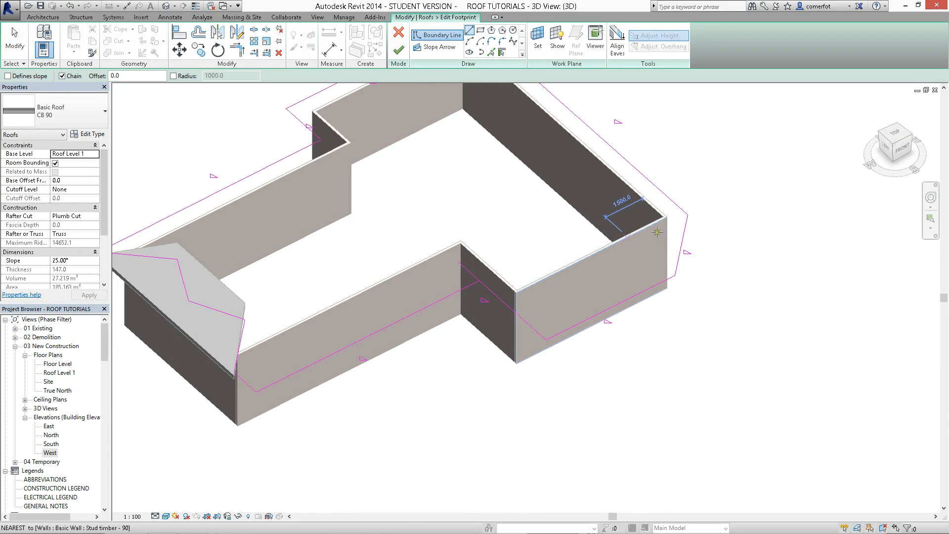
{"action": "left_click", "coordinate": [480, 336]}
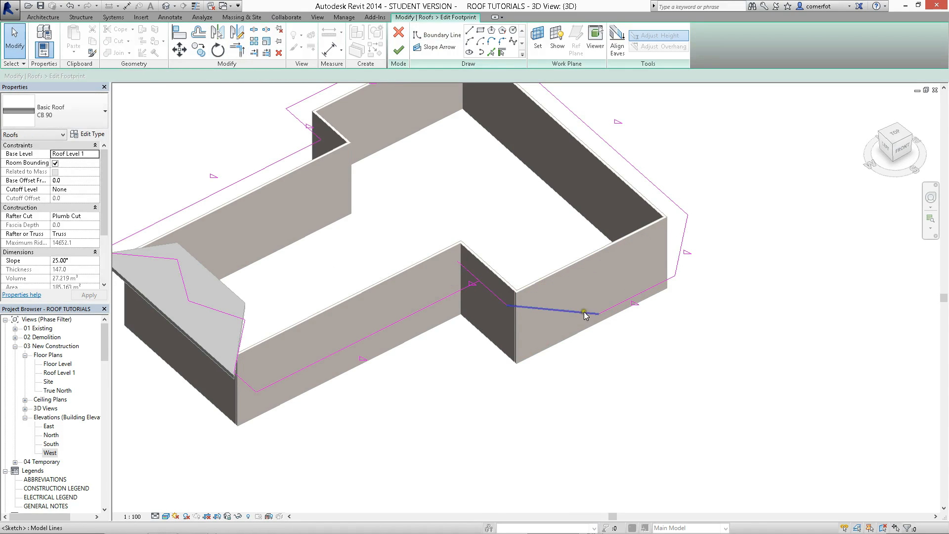
{"action": "left_click", "coordinate": [584, 314]}
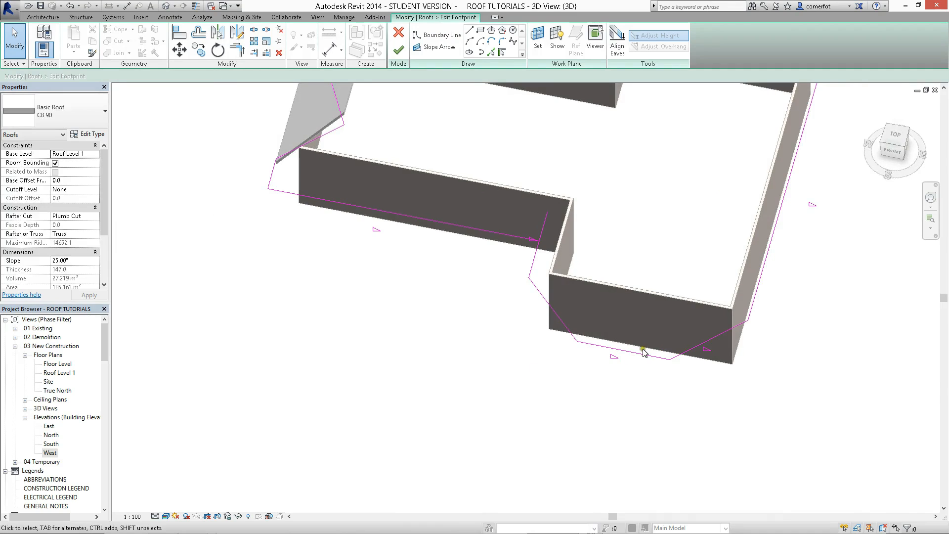
{"action": "left_click", "coordinate": [623, 354]}
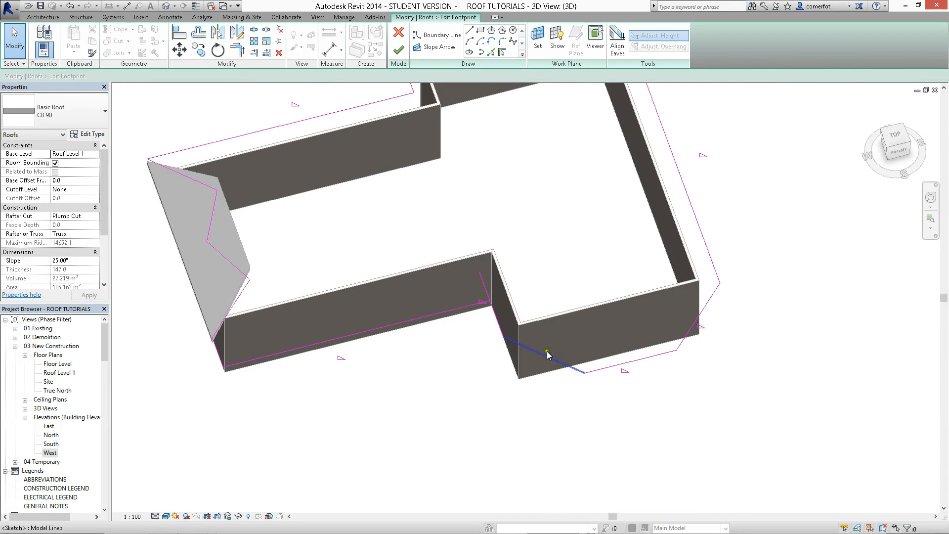
{"action": "left_click", "coordinate": [399, 50]}
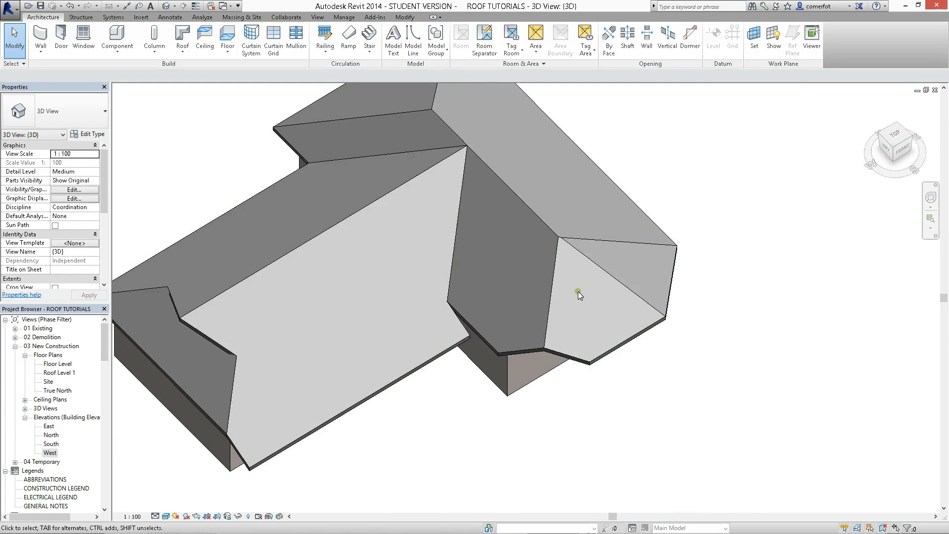
Finish the footprint edit so the clipped corner becomes an extra hip face
{"action": "left_click", "coordinate": [484, 336]}
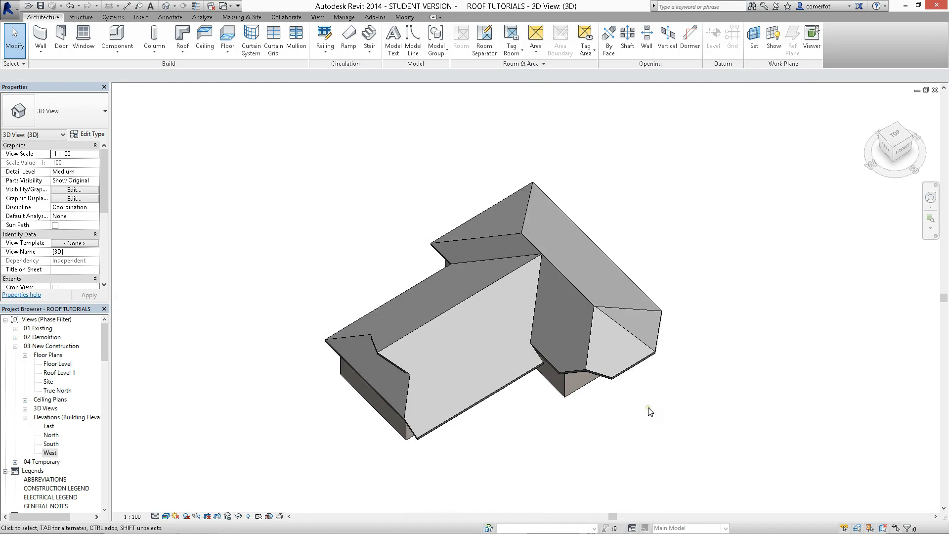
{"action": "mouse_move", "coordinate": [648, 409]}
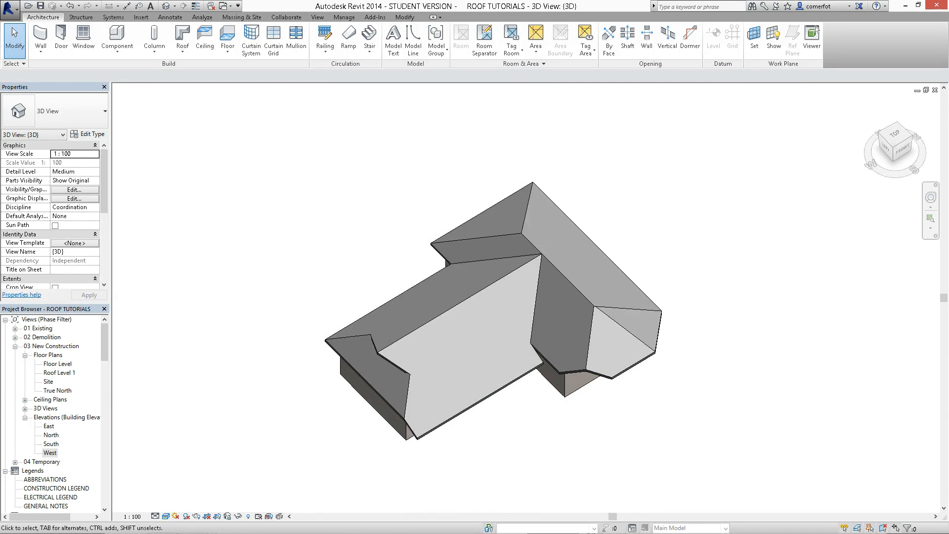